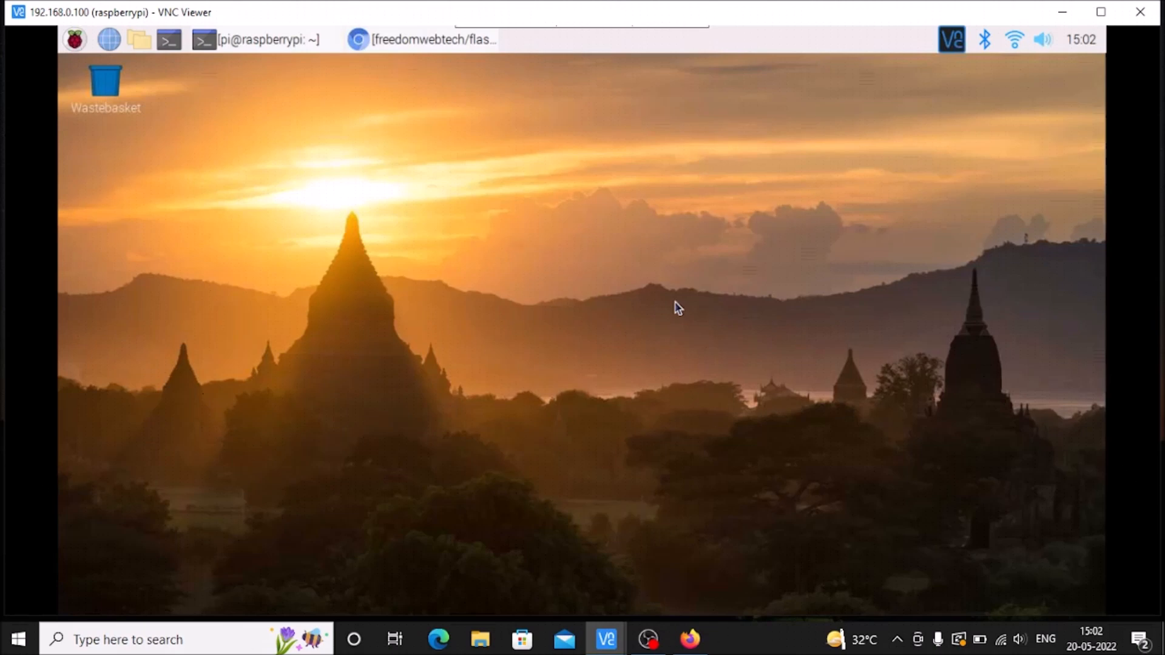
Bring Chromium's flaskapp repo forward and copy its HTTPS clone URL from the Code menu.
click(431, 39)
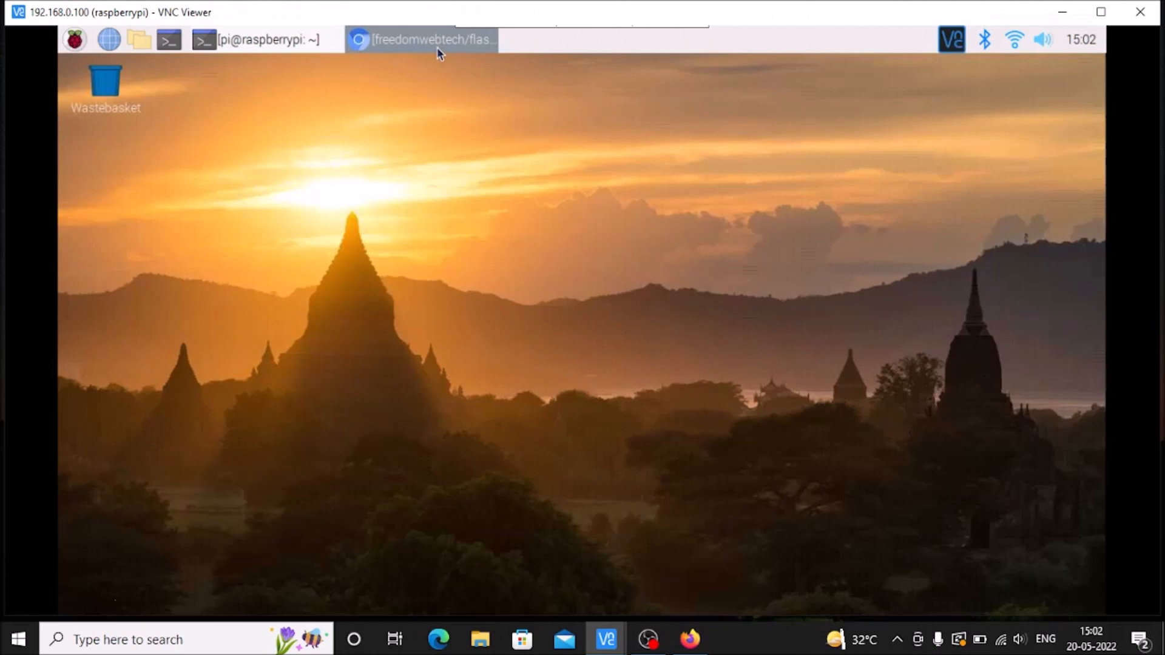
click(427, 39)
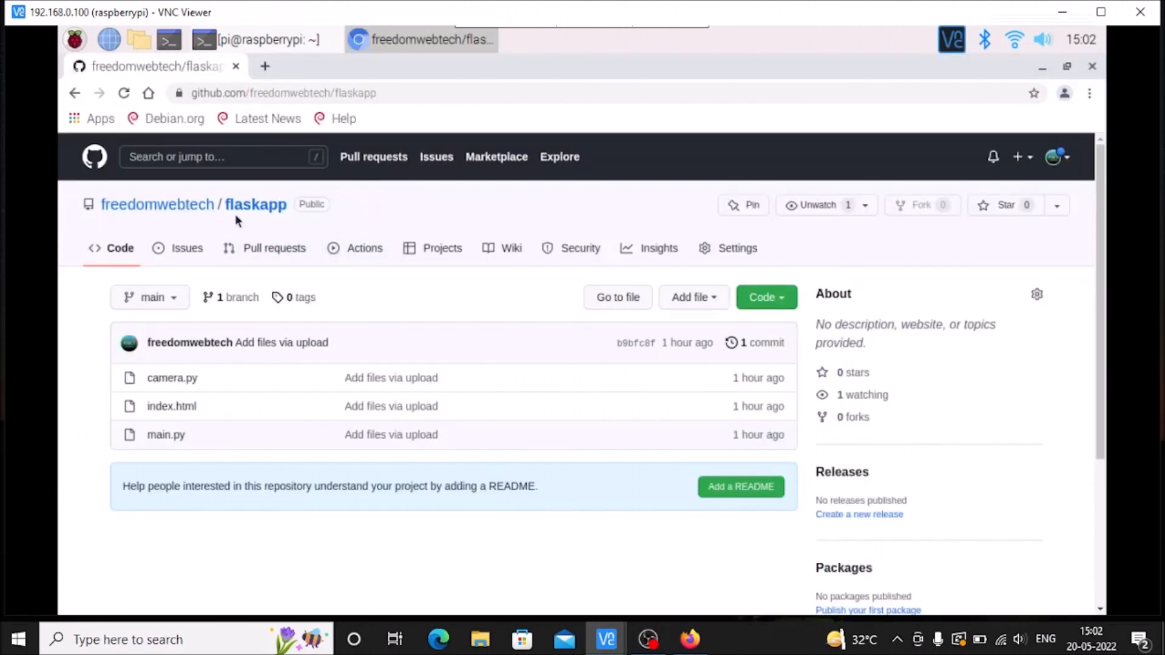
mouse_move(278, 216)
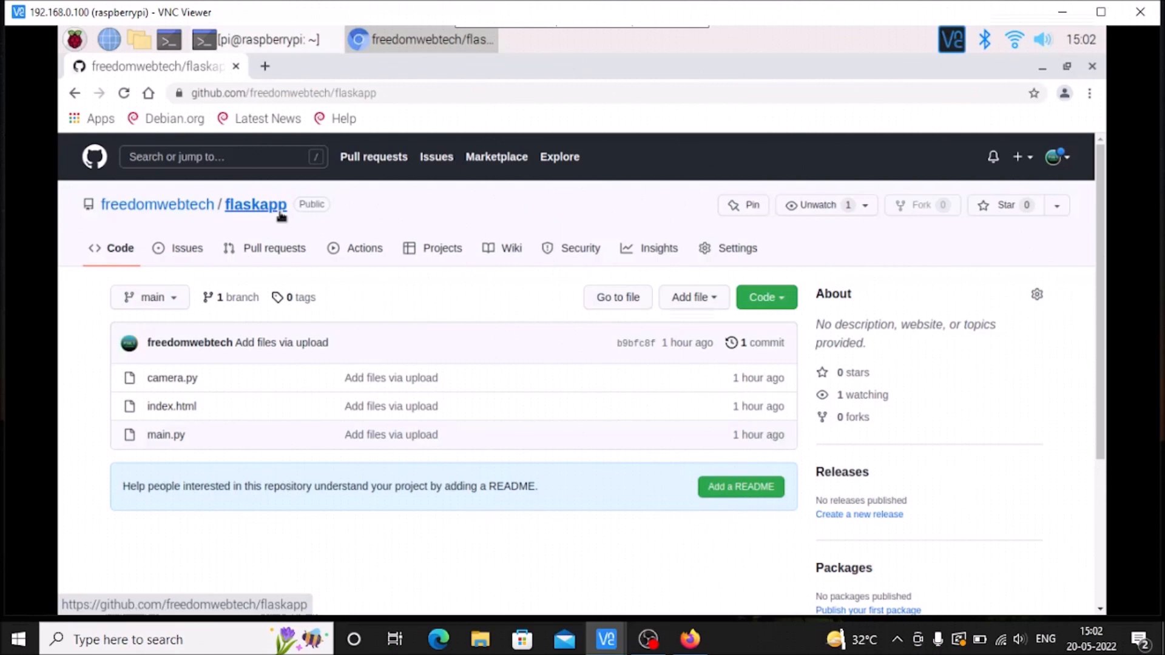
mouse_move(276, 228)
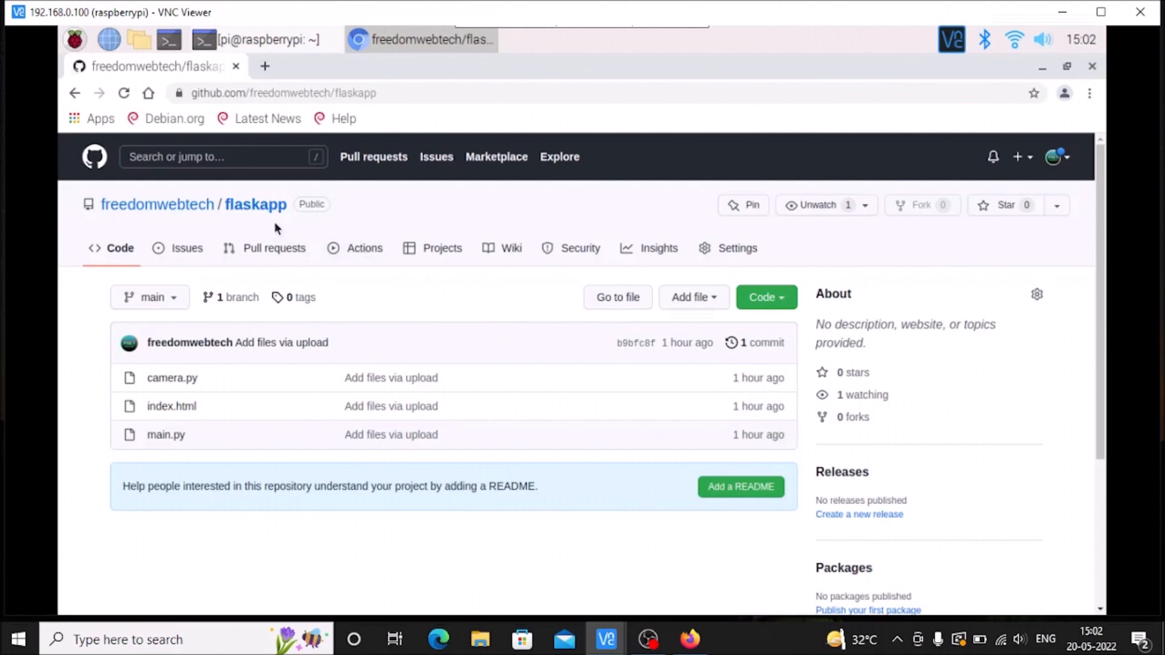
click(767, 297)
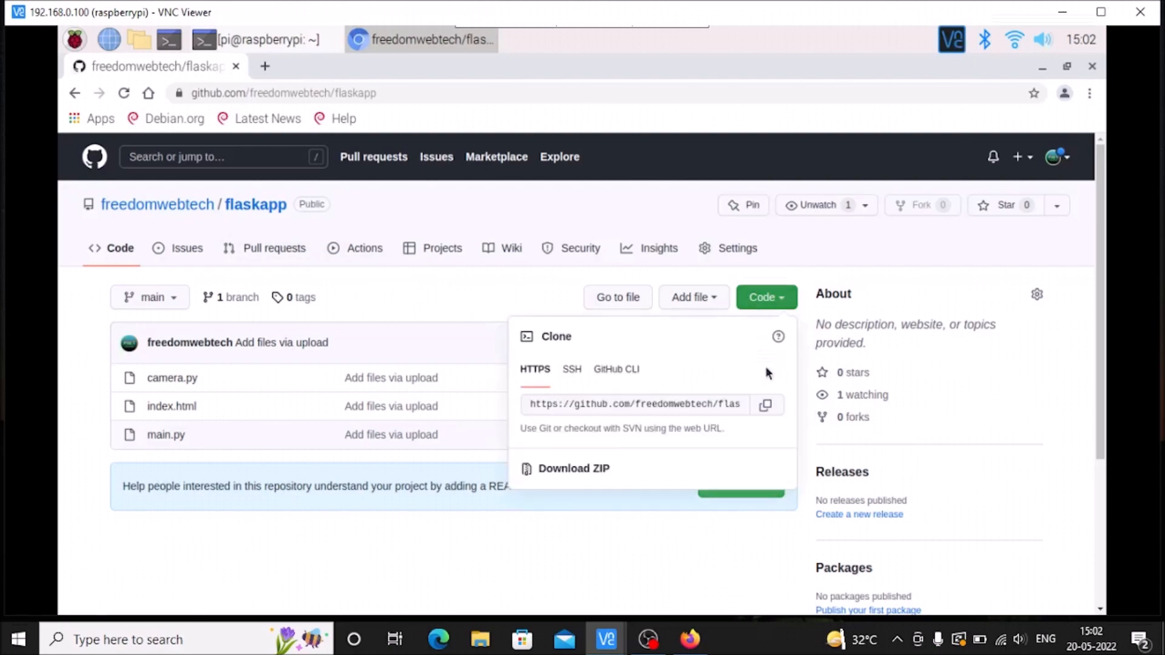
click(766, 406)
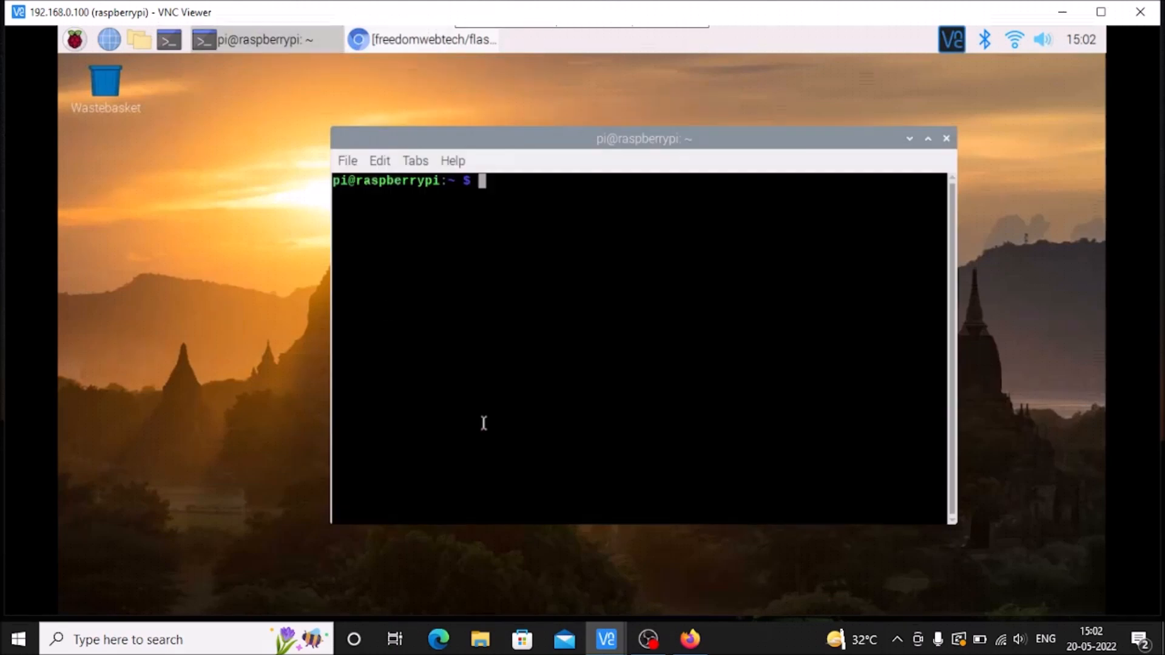
Clone the flaskapp repository onto the Pi with sudo git clone and the pasted URL.
text(sudo)
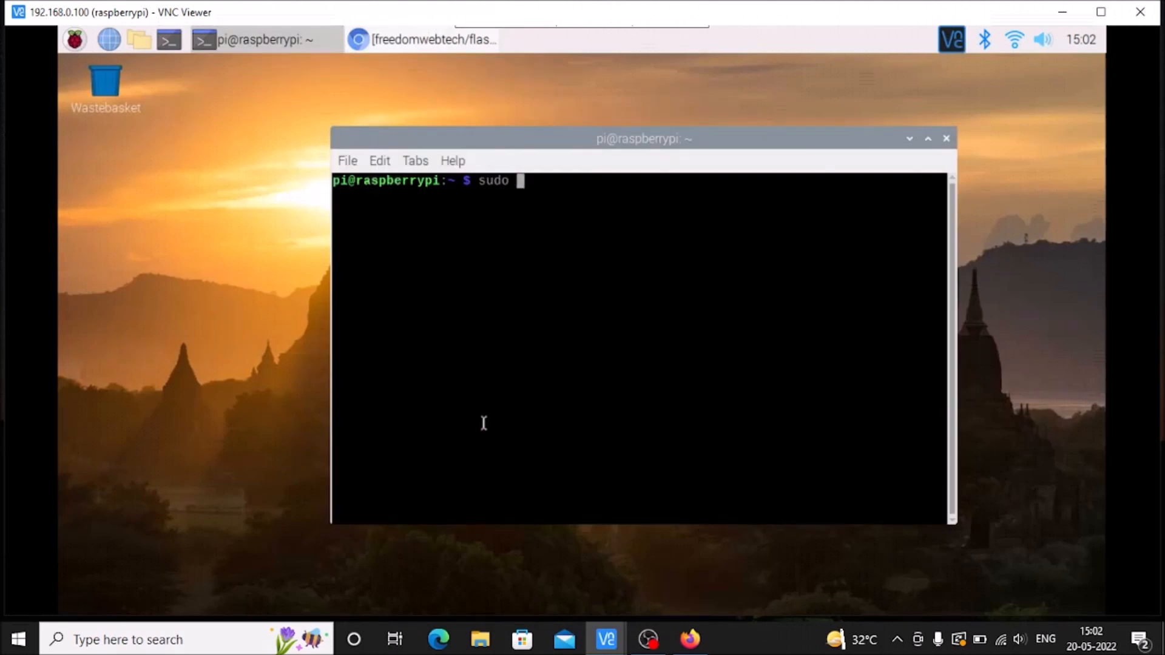
text(git clo)
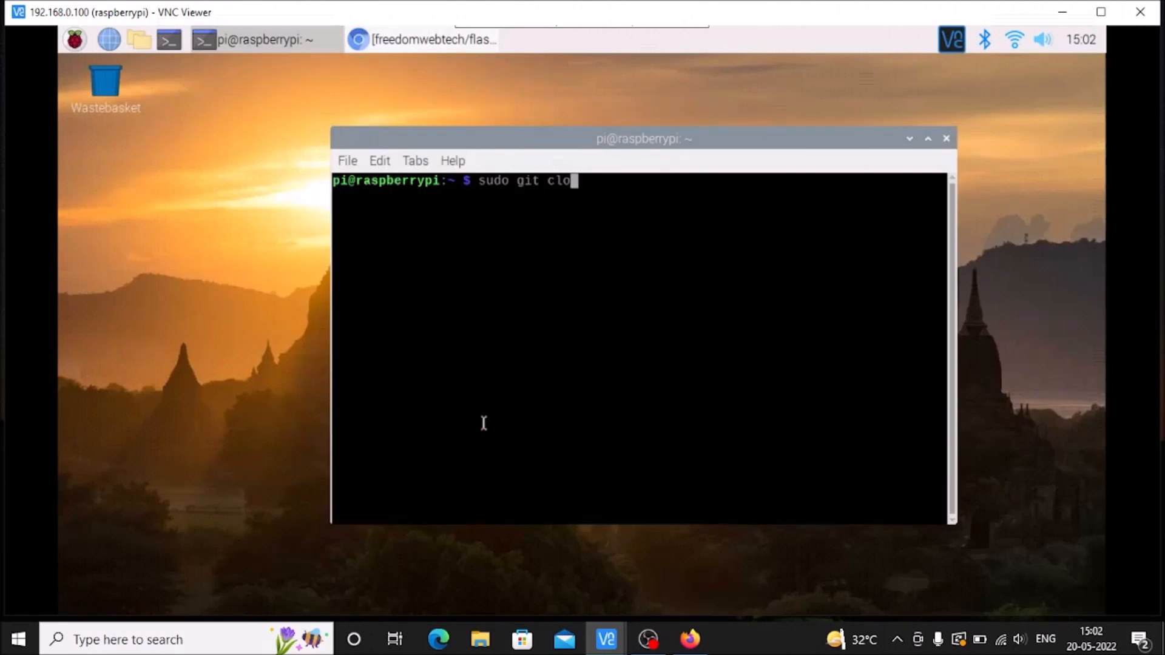
right_click(483, 422)
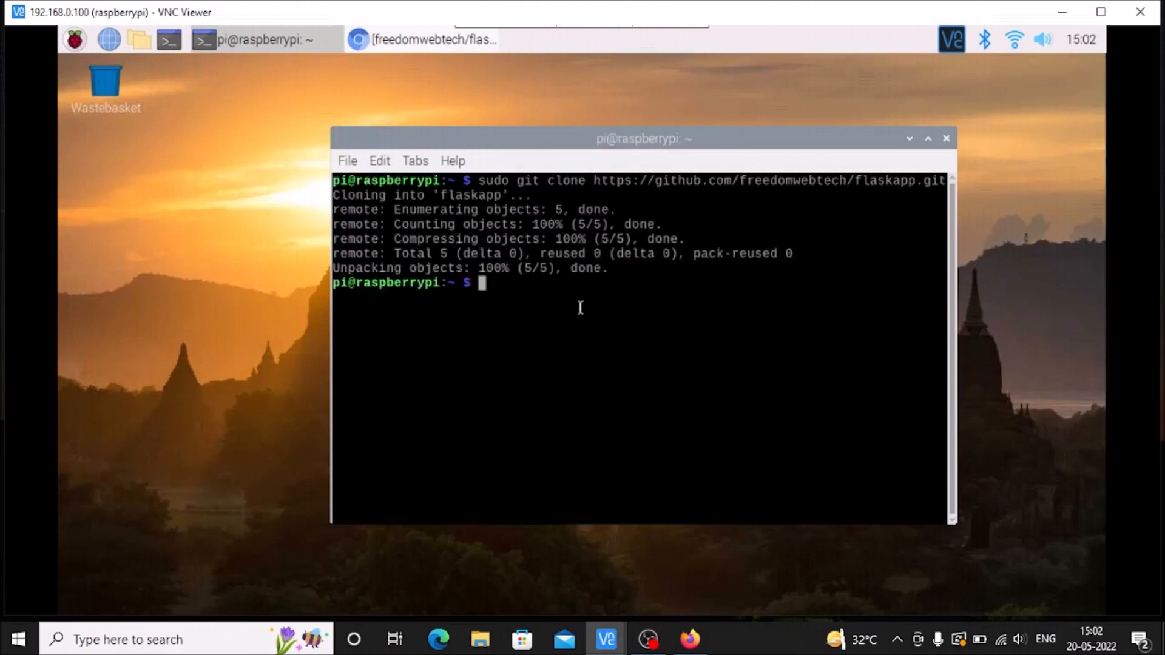
Enter the flaskapp folder and list camera.py, index.html and main.py.
text(cd)
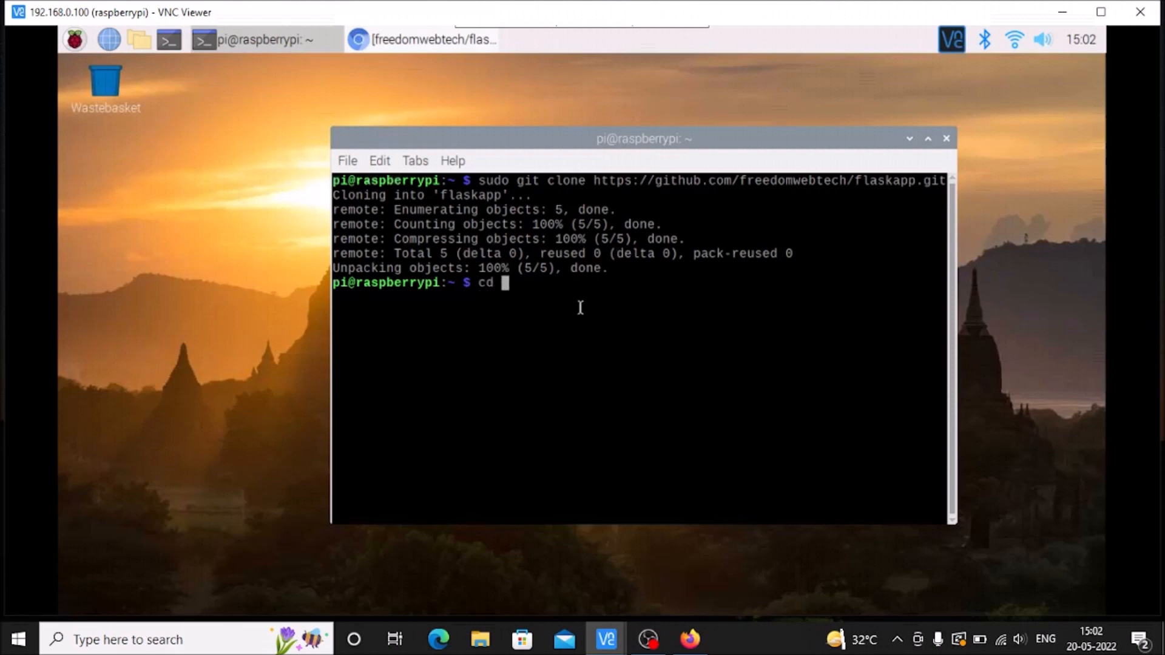
text(flaskapp/)
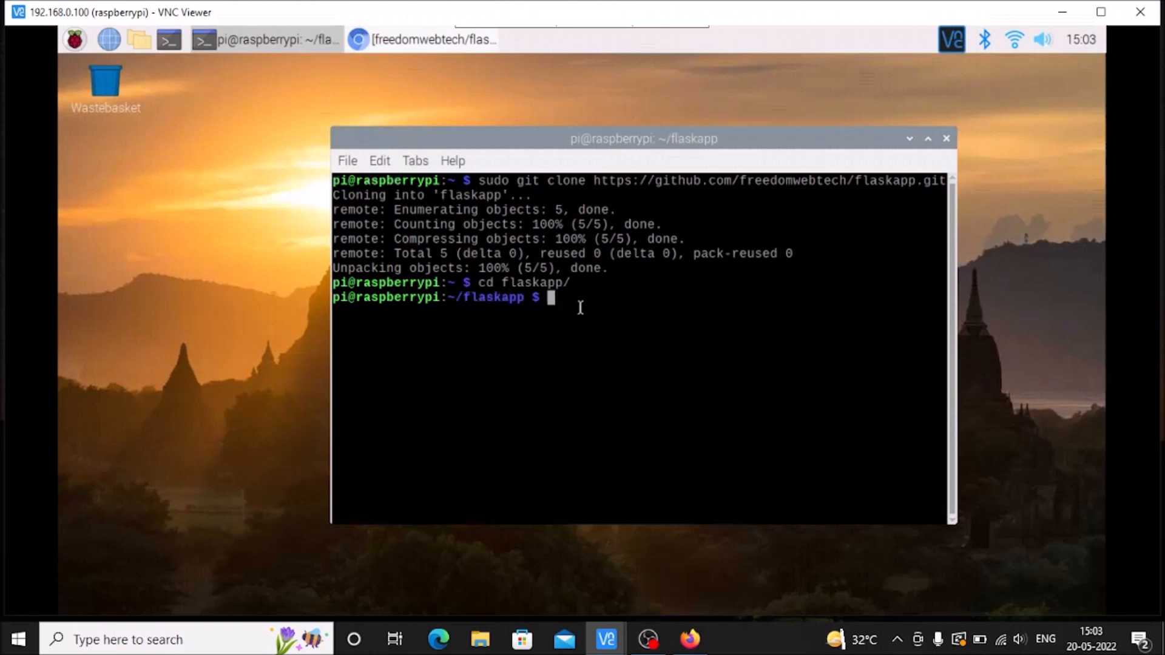
text(ls)
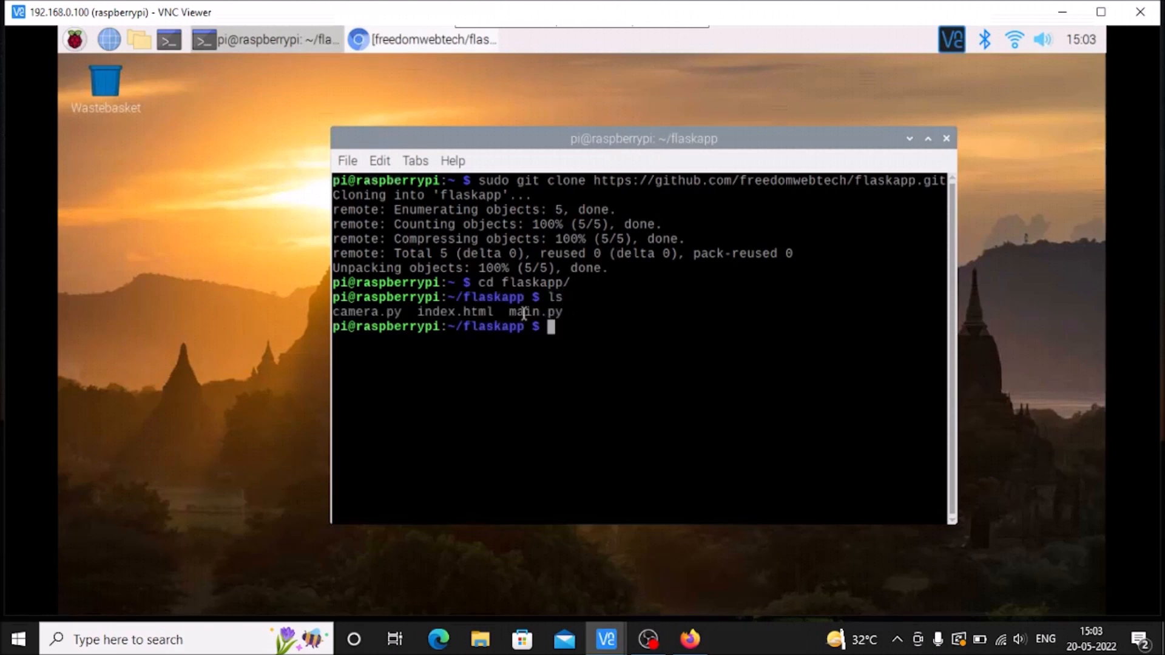
double_click(454, 311)
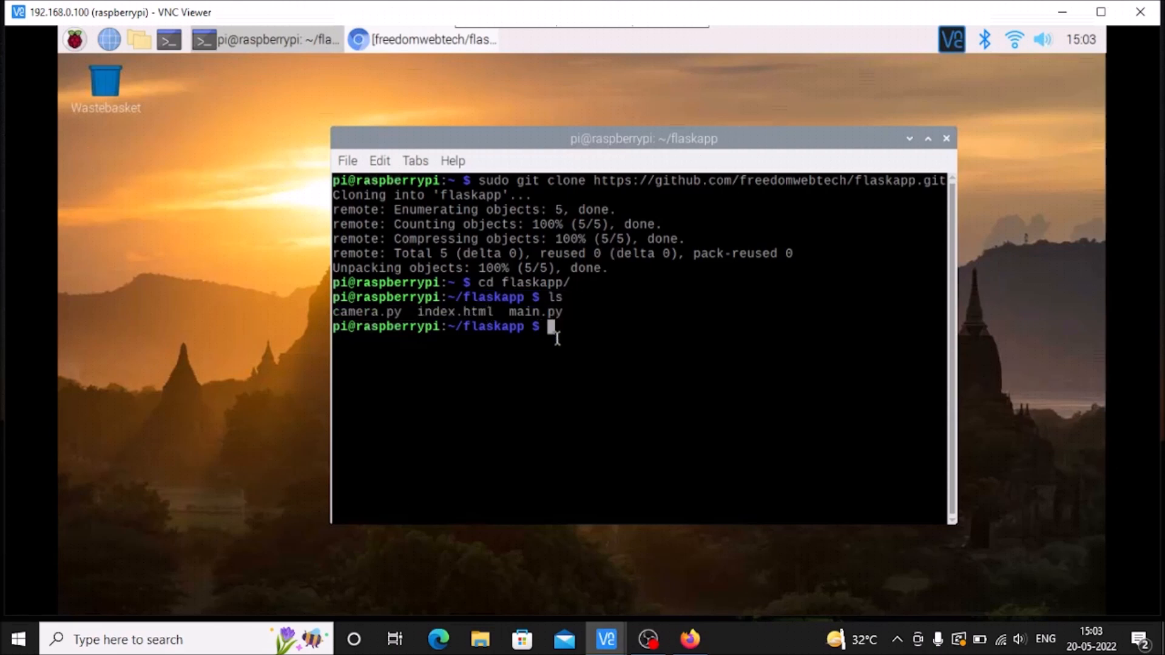
Create a templates folder inside flaskapp with sudo mkdir.
text(su)
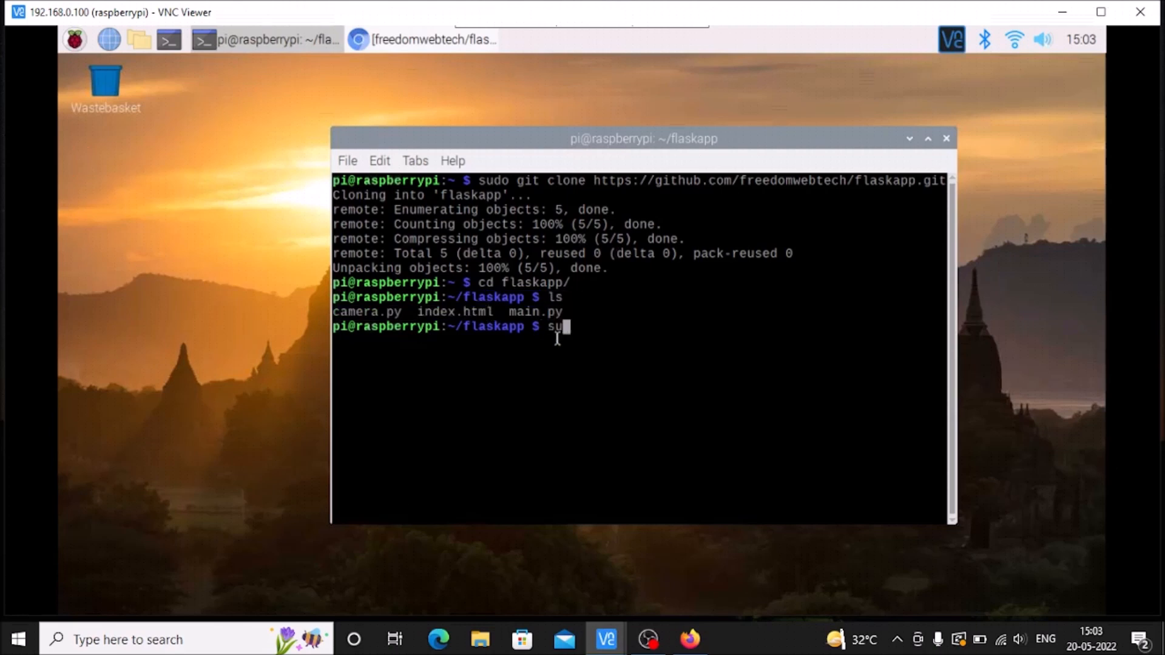
text(do)
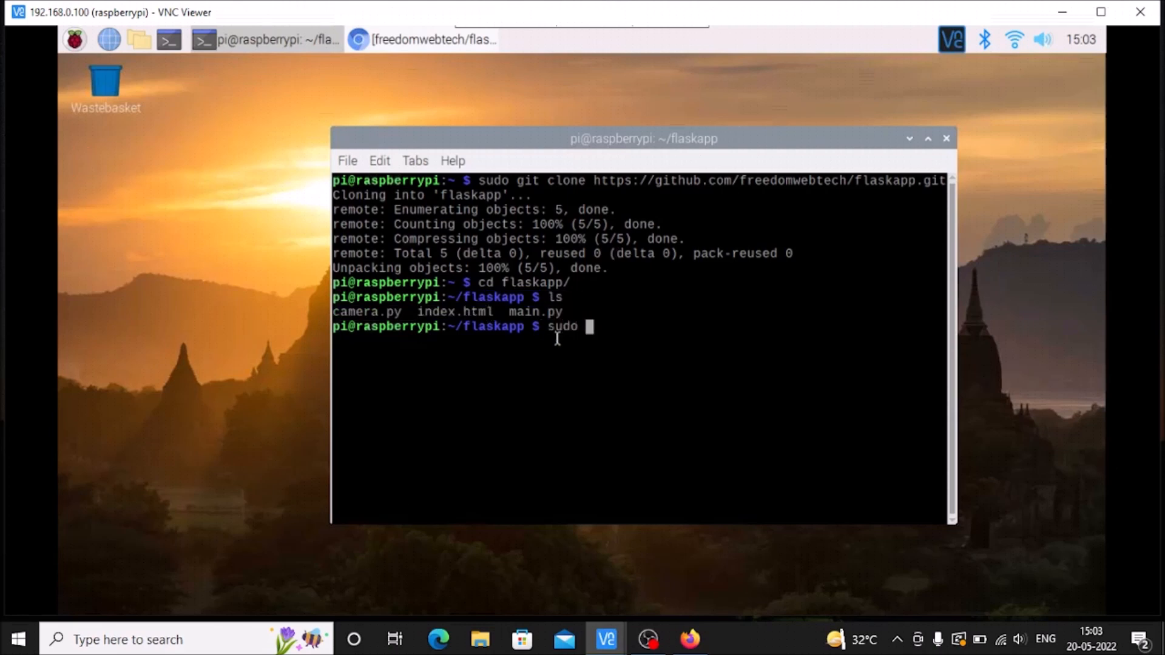
text(mkdir)
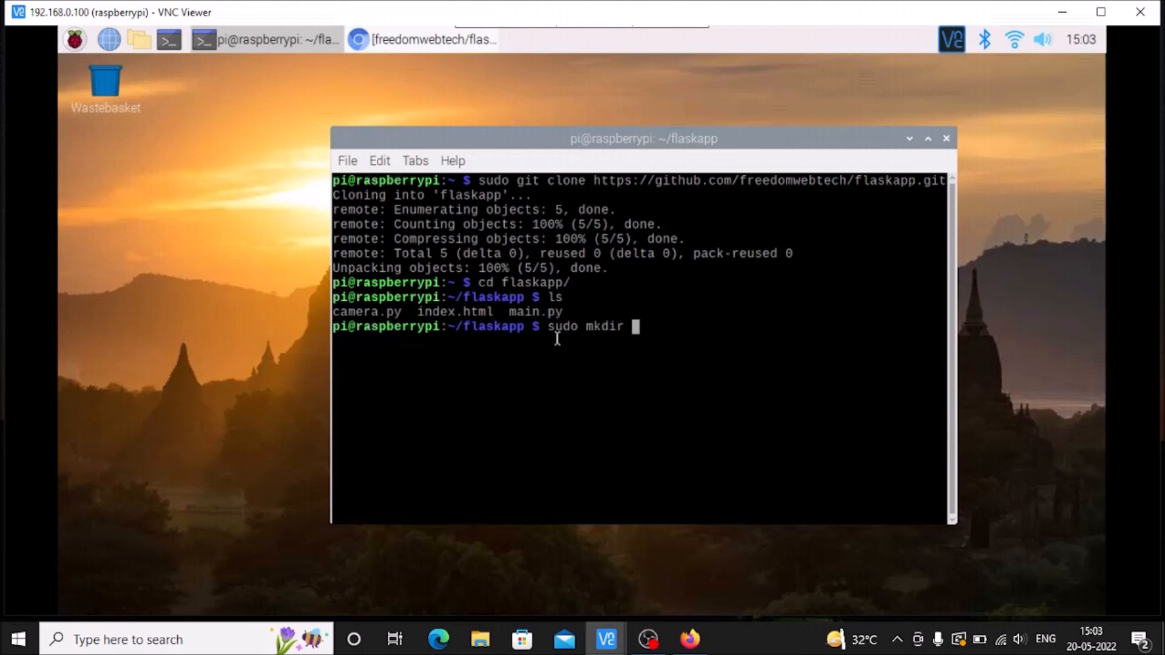
text(tem)
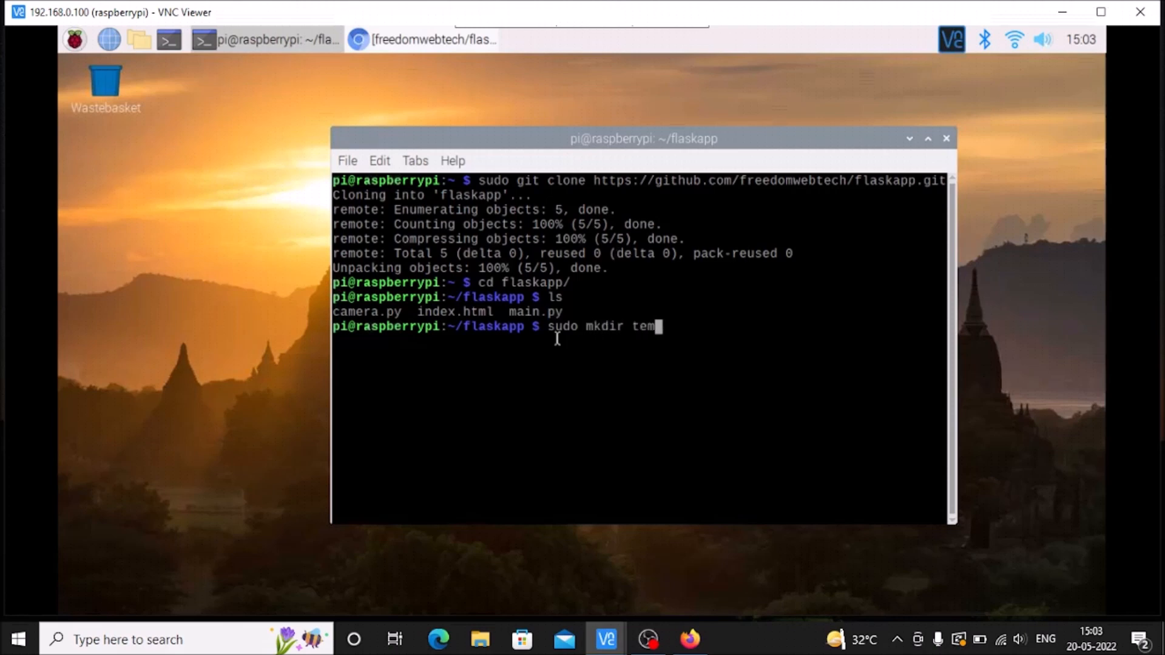
text(plat)
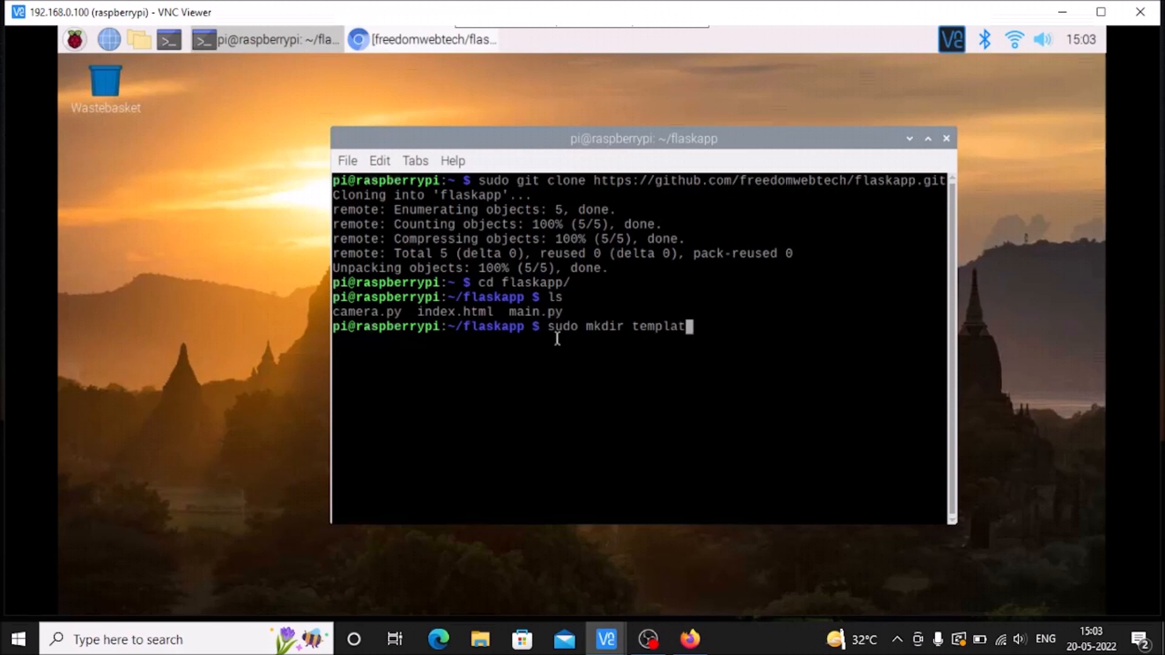
text(es)
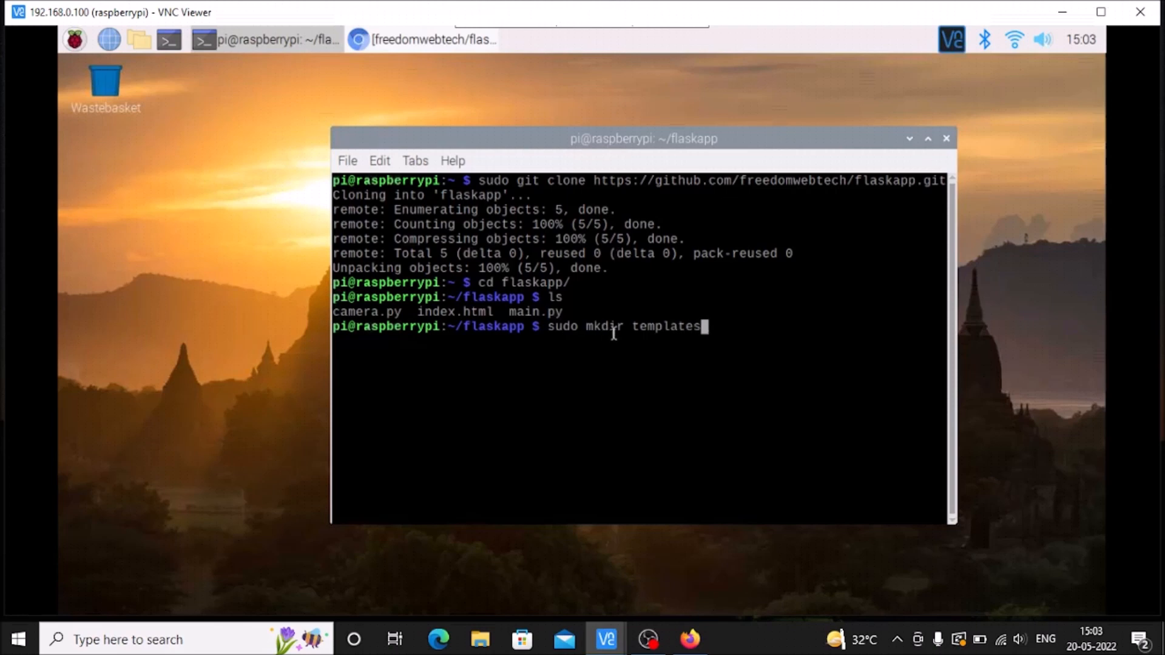
mouse_move(692, 359)
text(sudo)
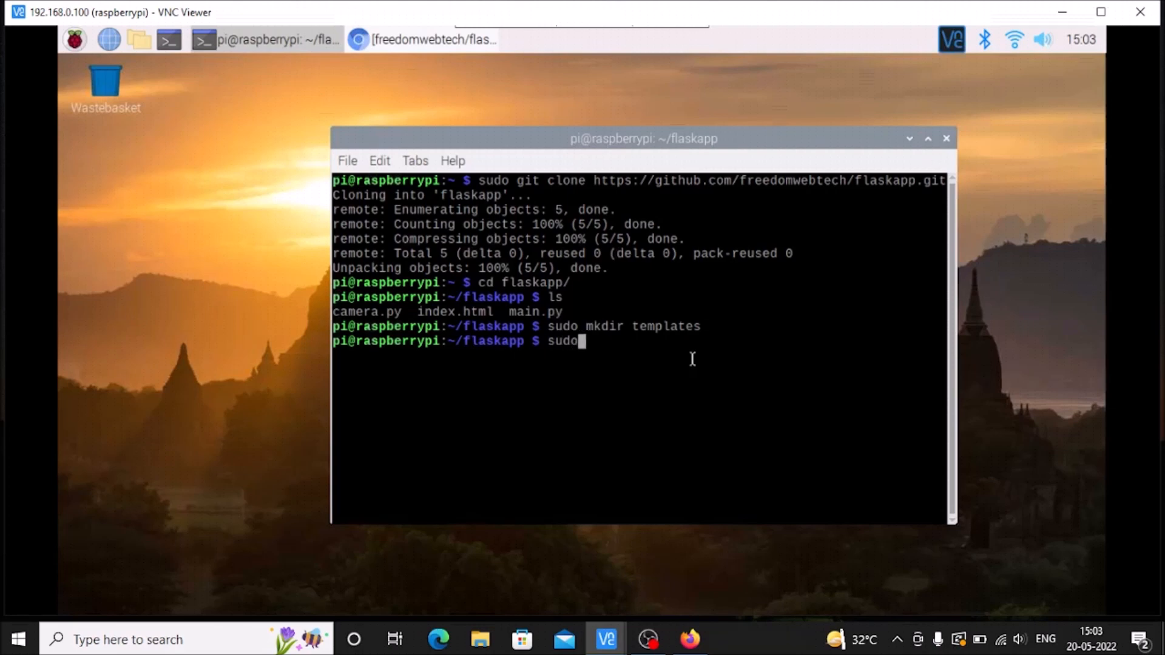
Move index.html into templates/ and head back toward the home folder.
text(mv in)
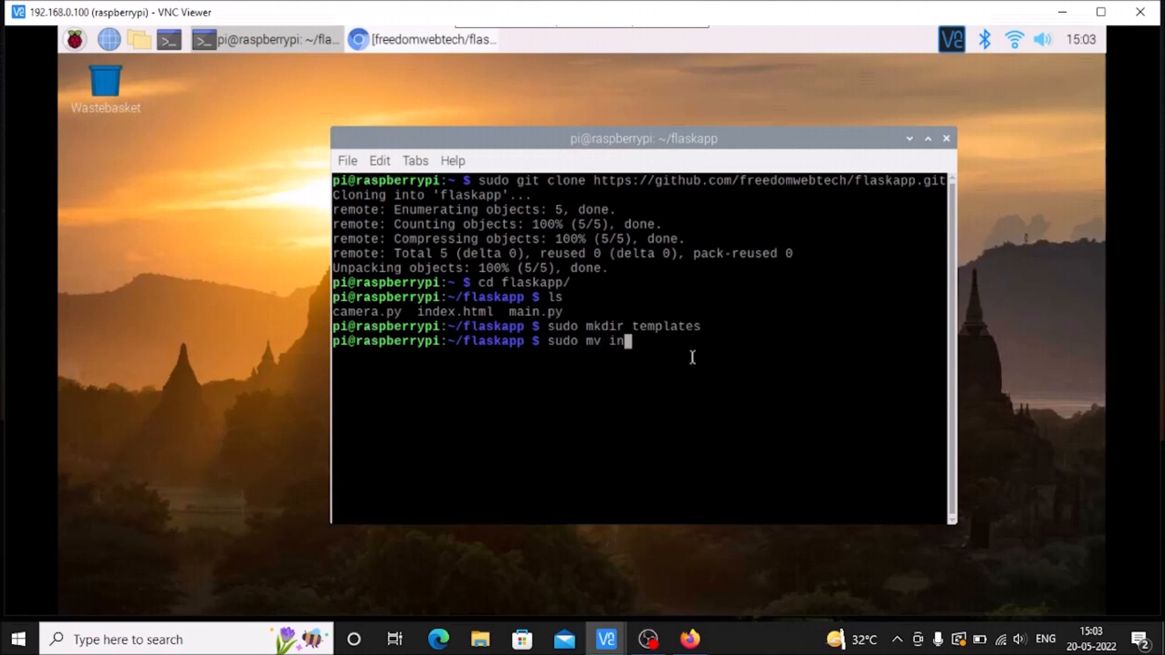
text(dex.html t)
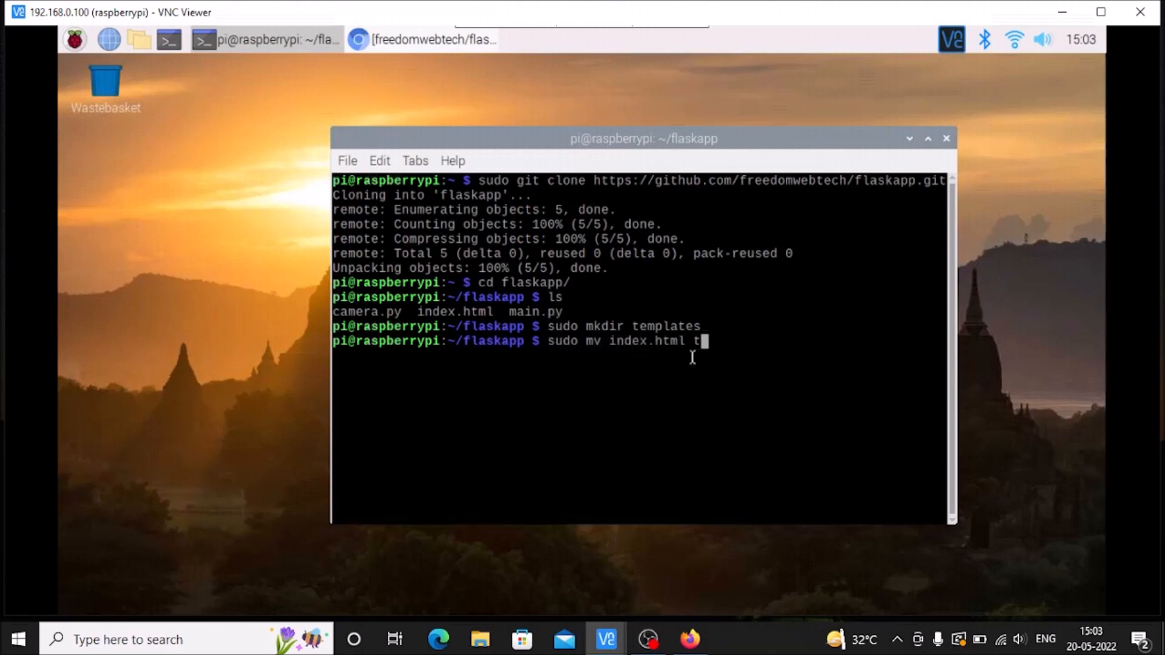
key(Enter)
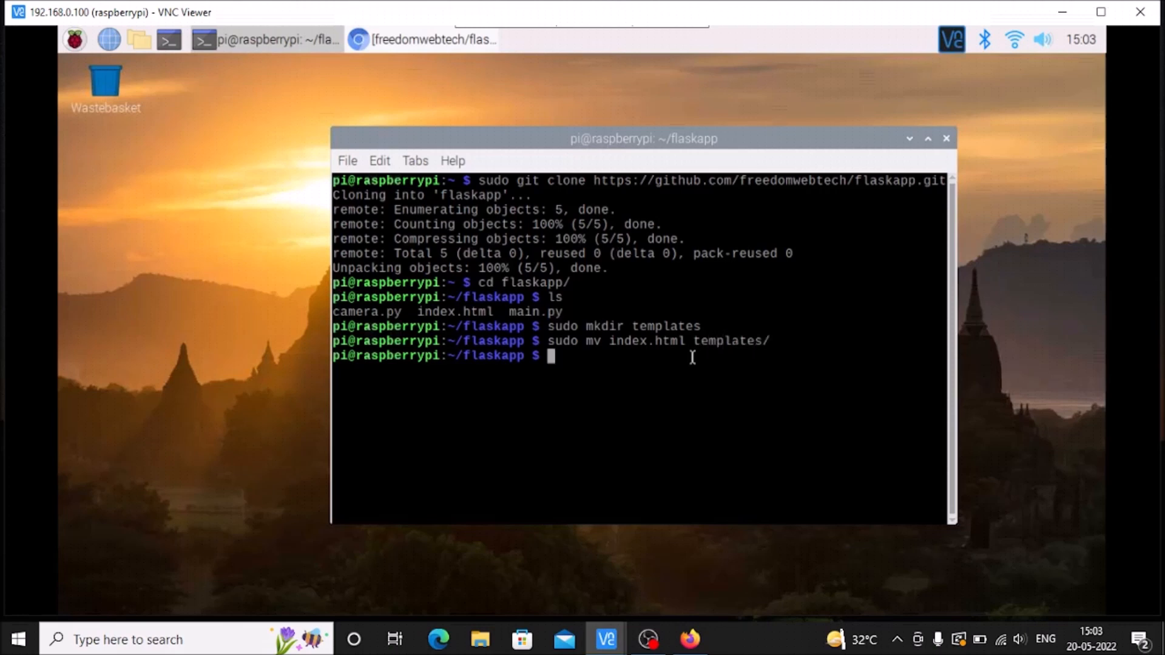
text(cd)
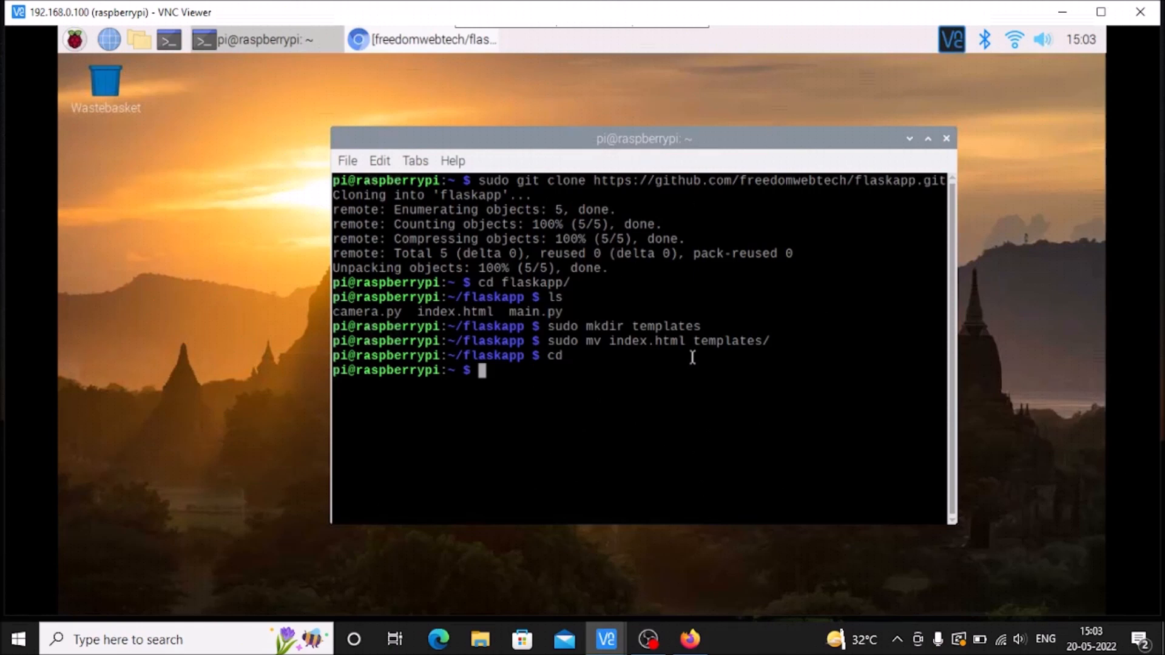
Run sudo chown -R pi:pi on the project folder, then leave the terminal for the Pi menu.
text(sudo)
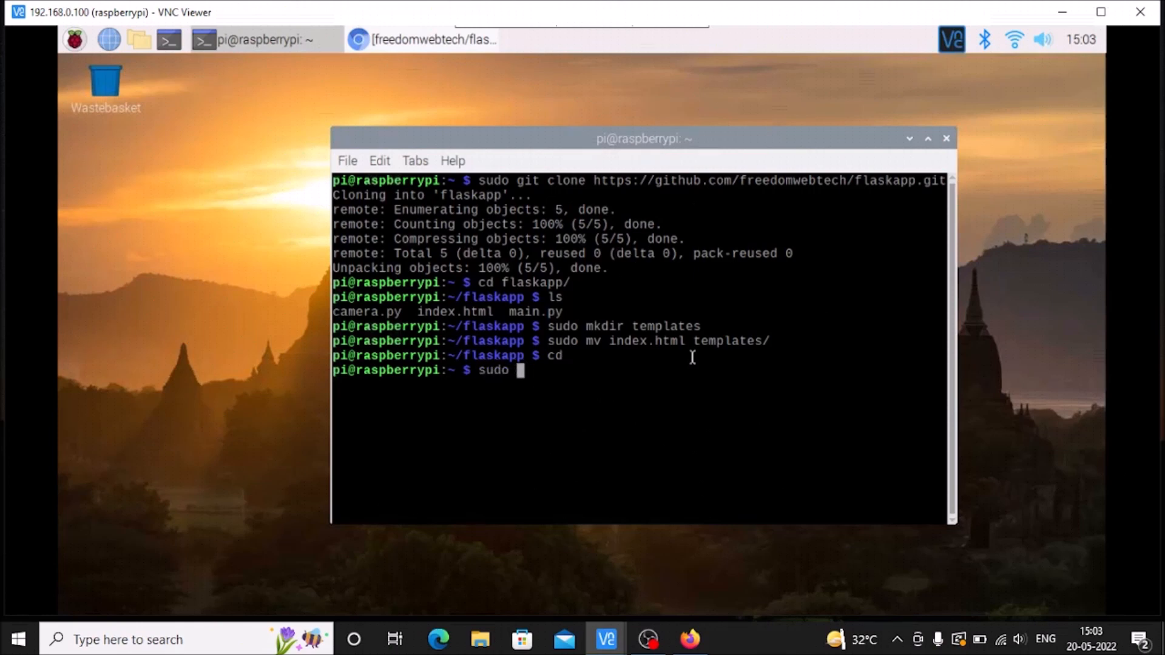
text(chown)
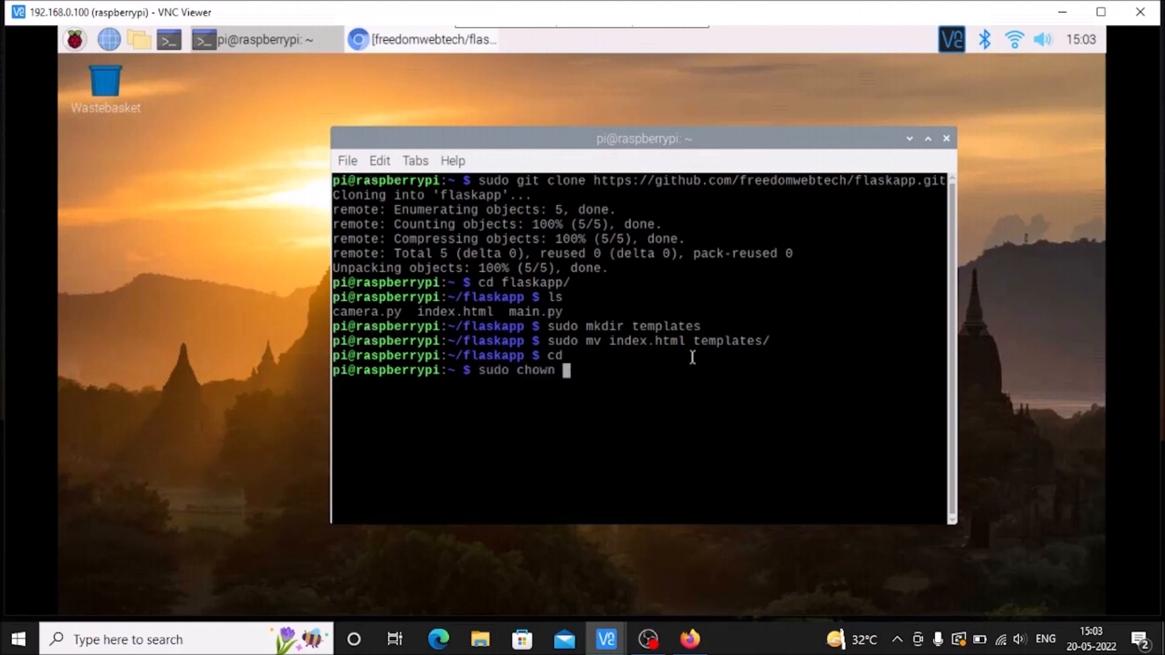
text(-R pi)
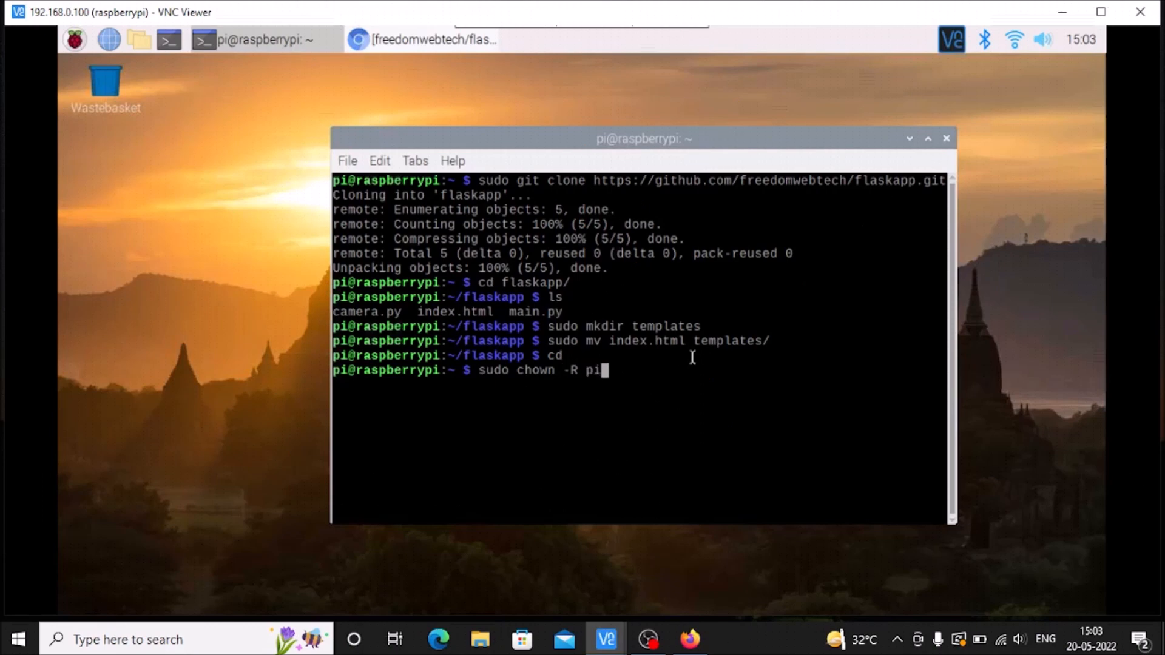
text(:pi)
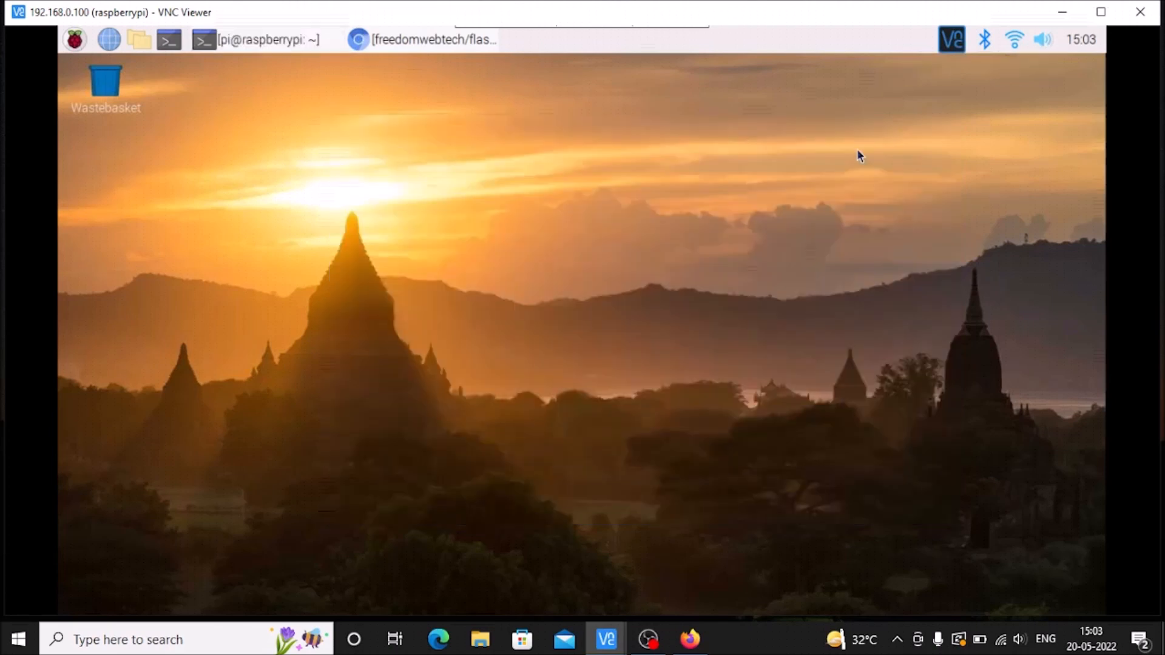
click(75, 40)
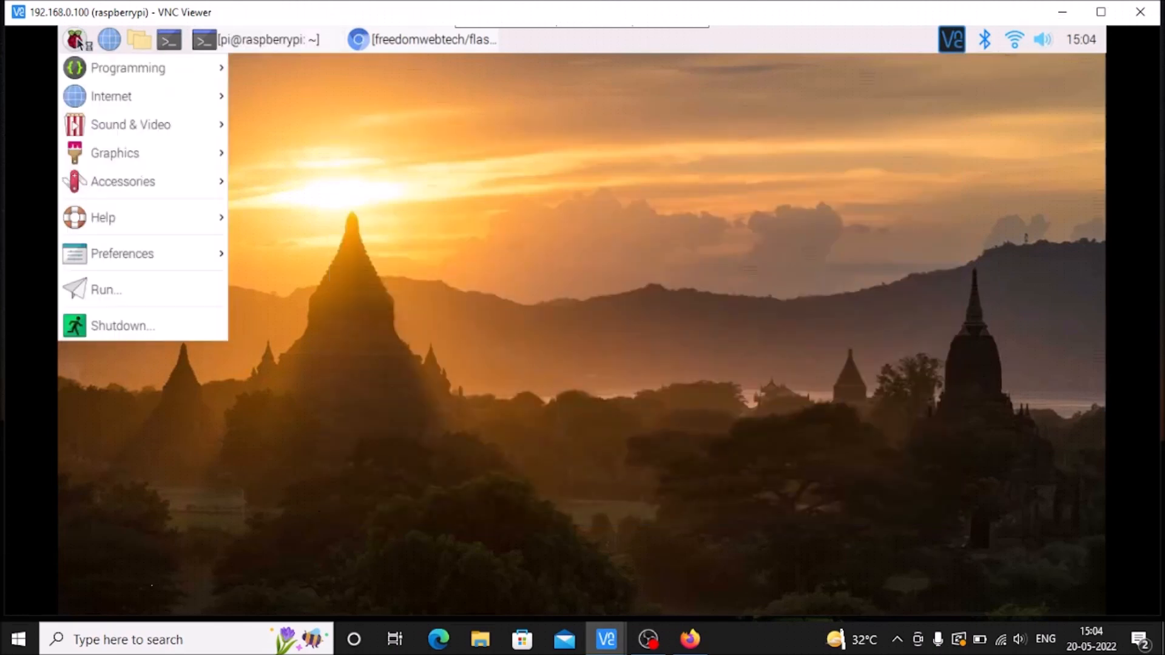
Launch Thonny and open main.py from Home > flaskapp.
click(442, 226)
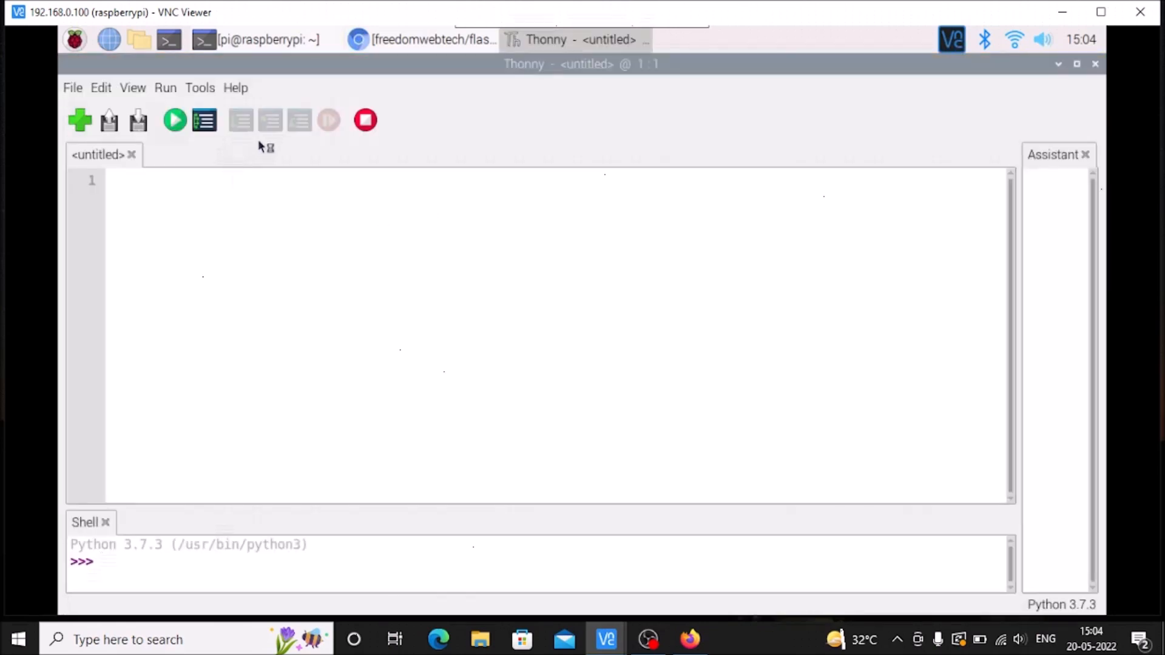
click(72, 87)
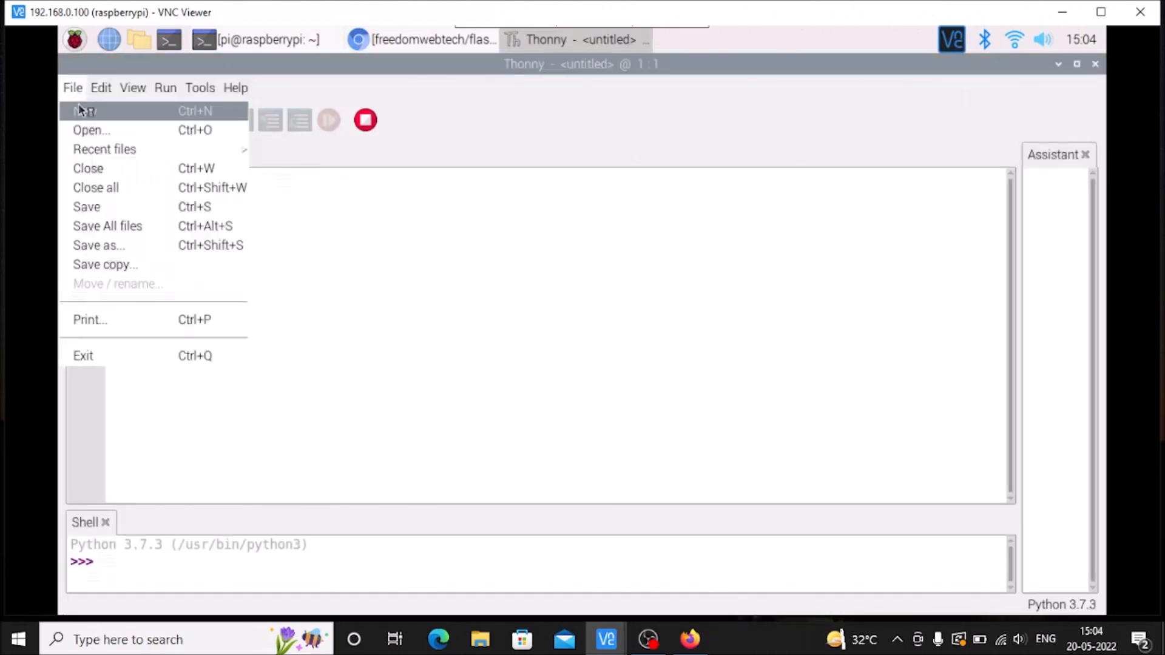
click(91, 130)
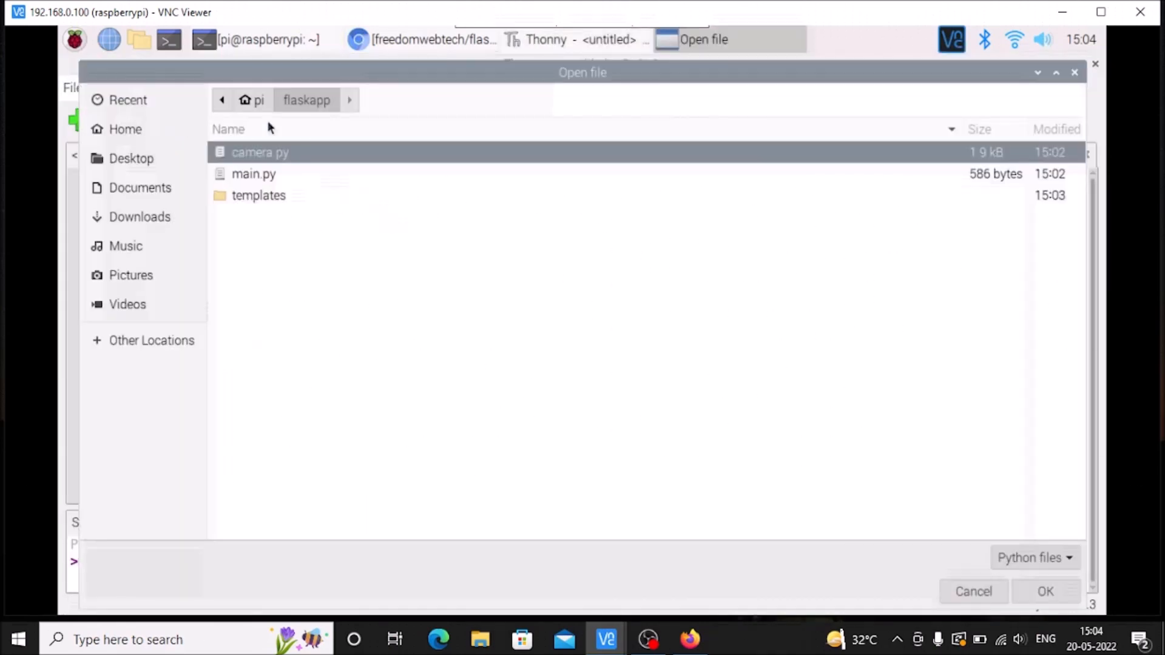
click(125, 129)
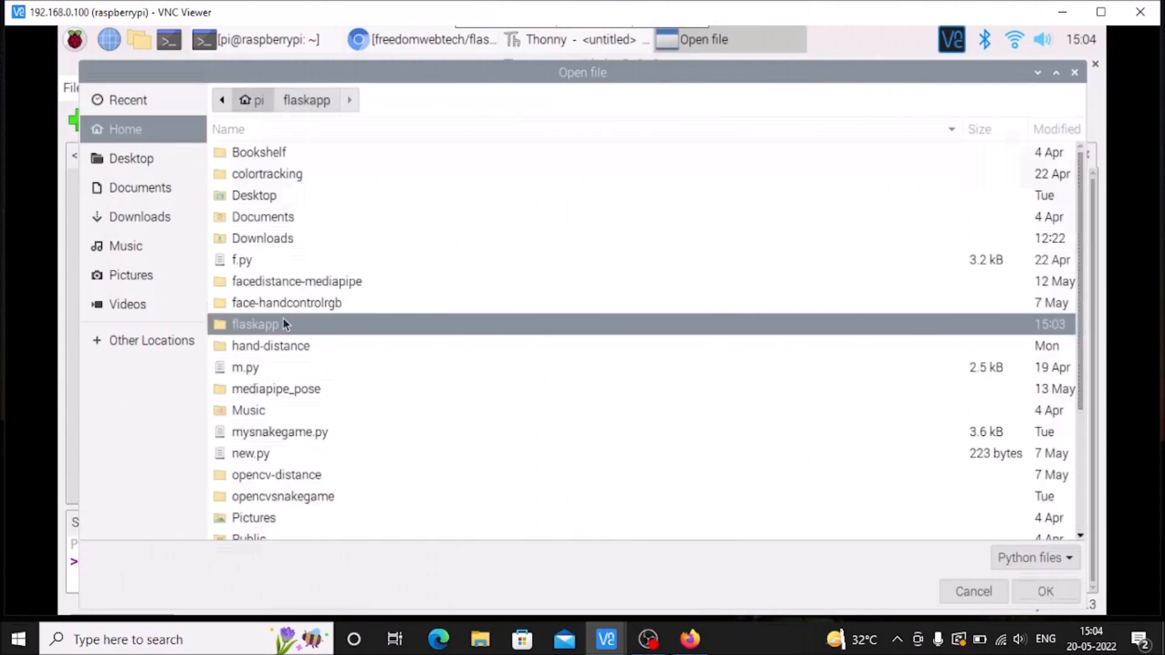
double_click(254, 325)
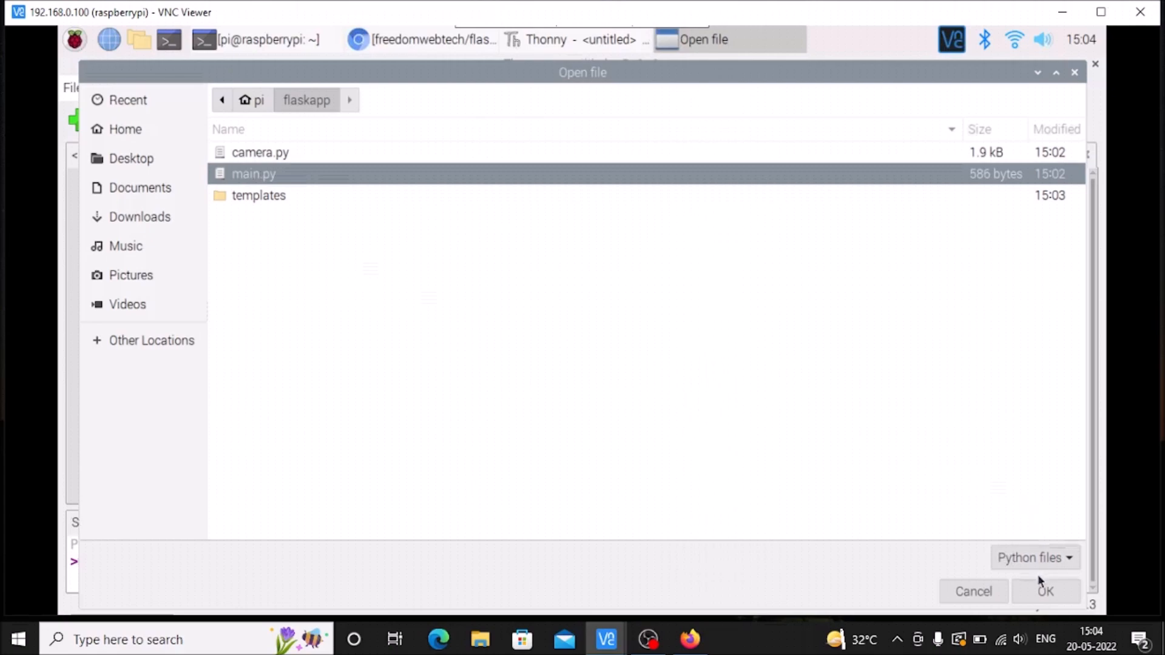
click(1047, 591)
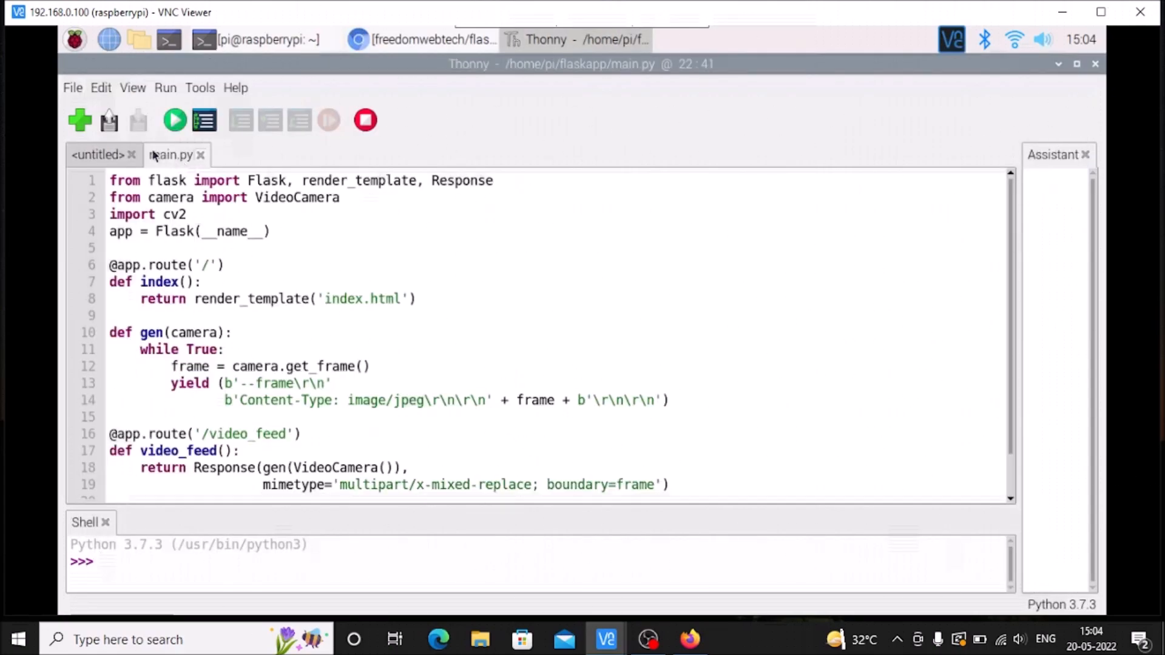
Run main.py in Thonny so Flask serves on port 5000, then bring the terminal forward.
click(134, 155)
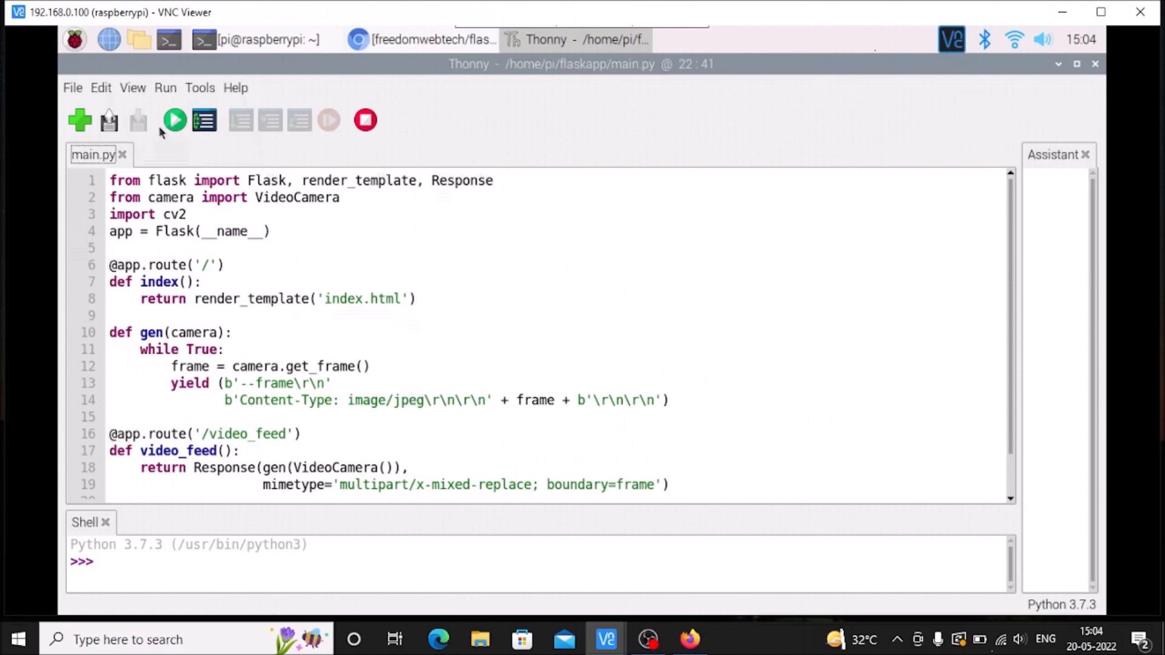
click(174, 119)
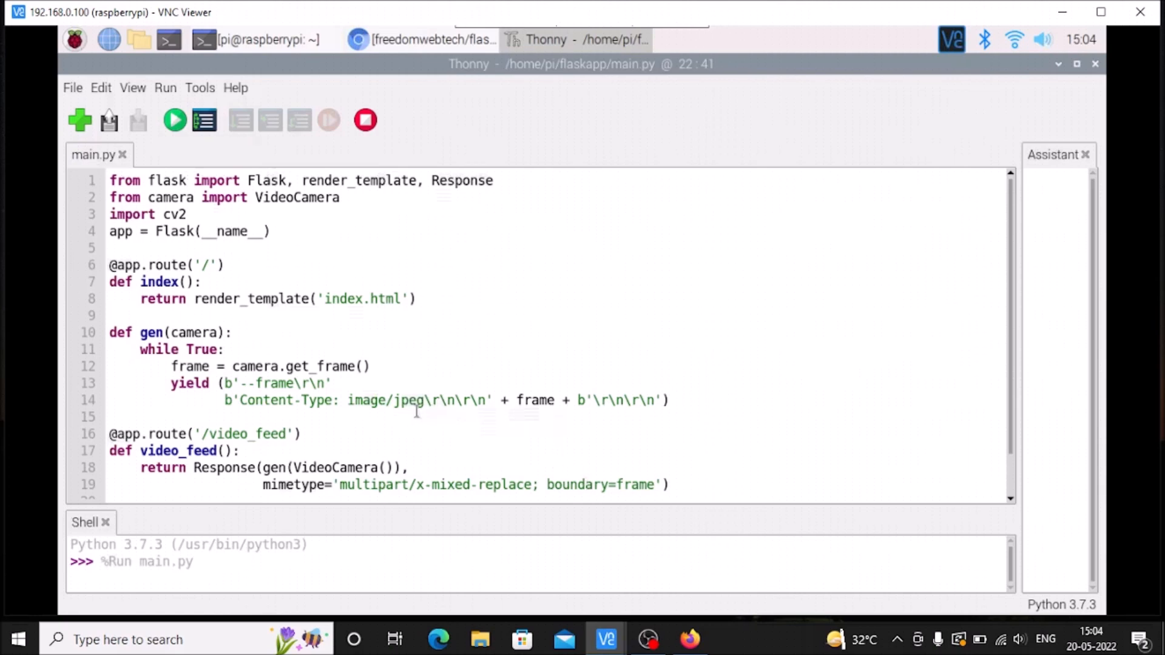
click(172, 120)
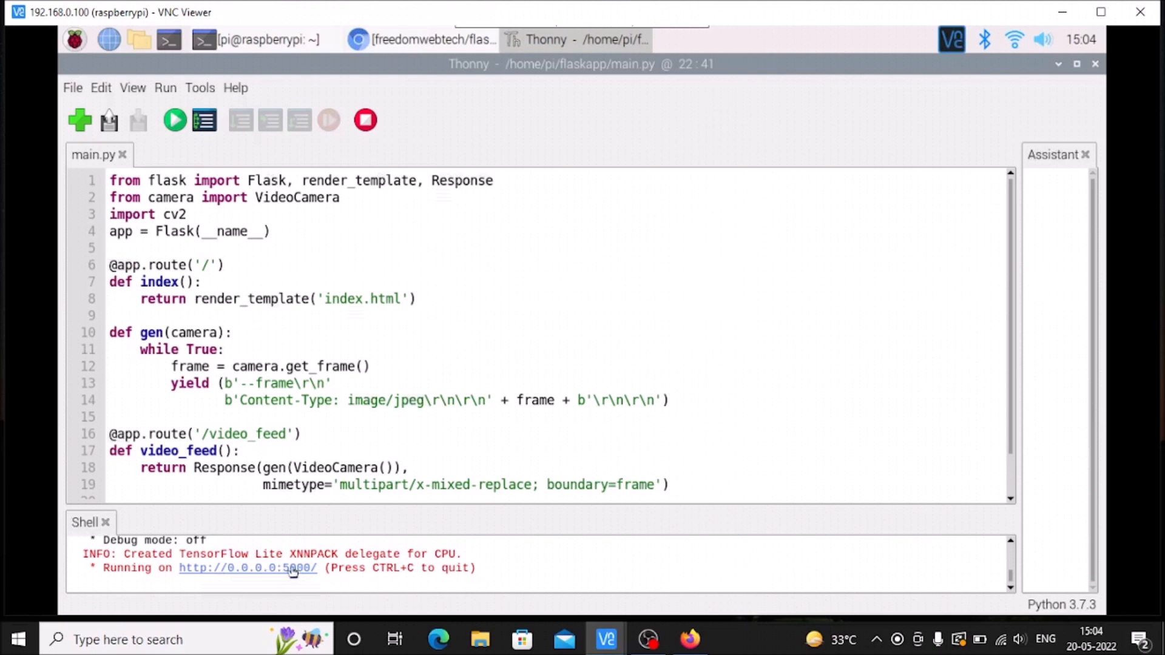
click(265, 39)
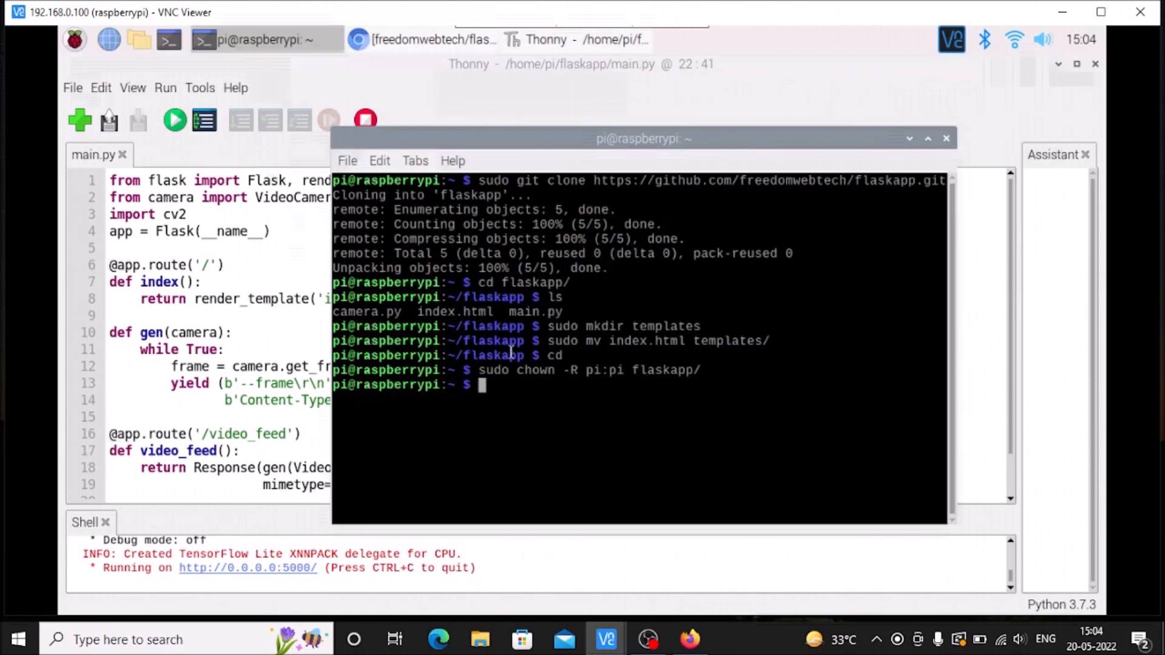
Run ifconfig to find the Pi's address 192.168.0.100 and minimise VNC Viewer.
text(ifconfig)
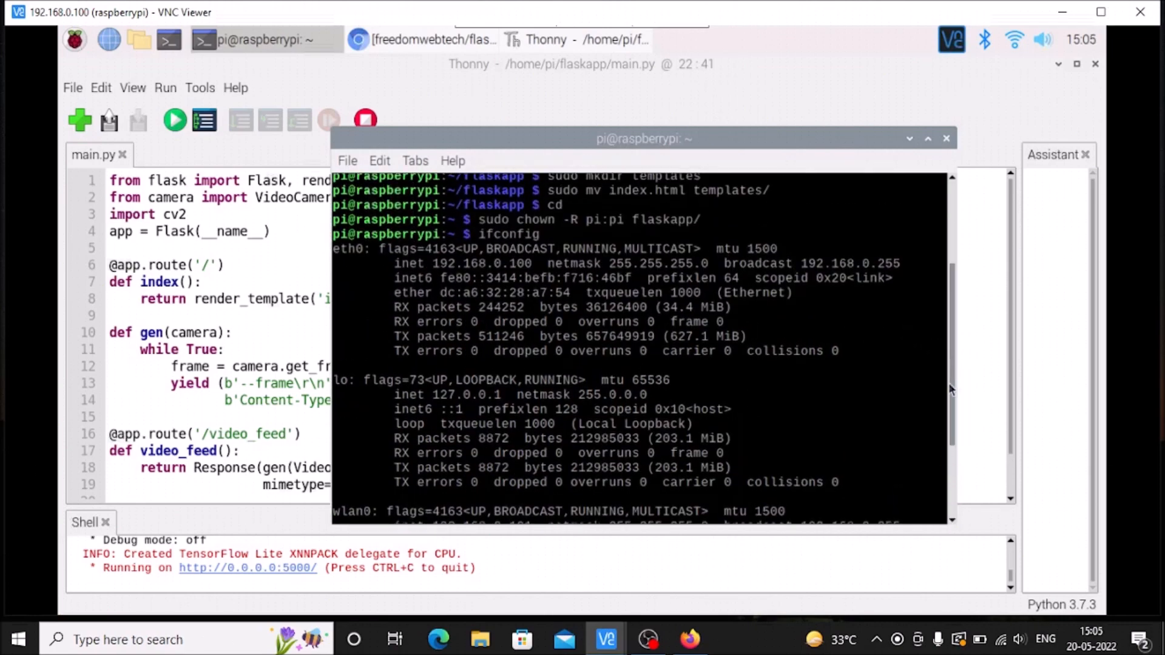
scroll(down, 3)
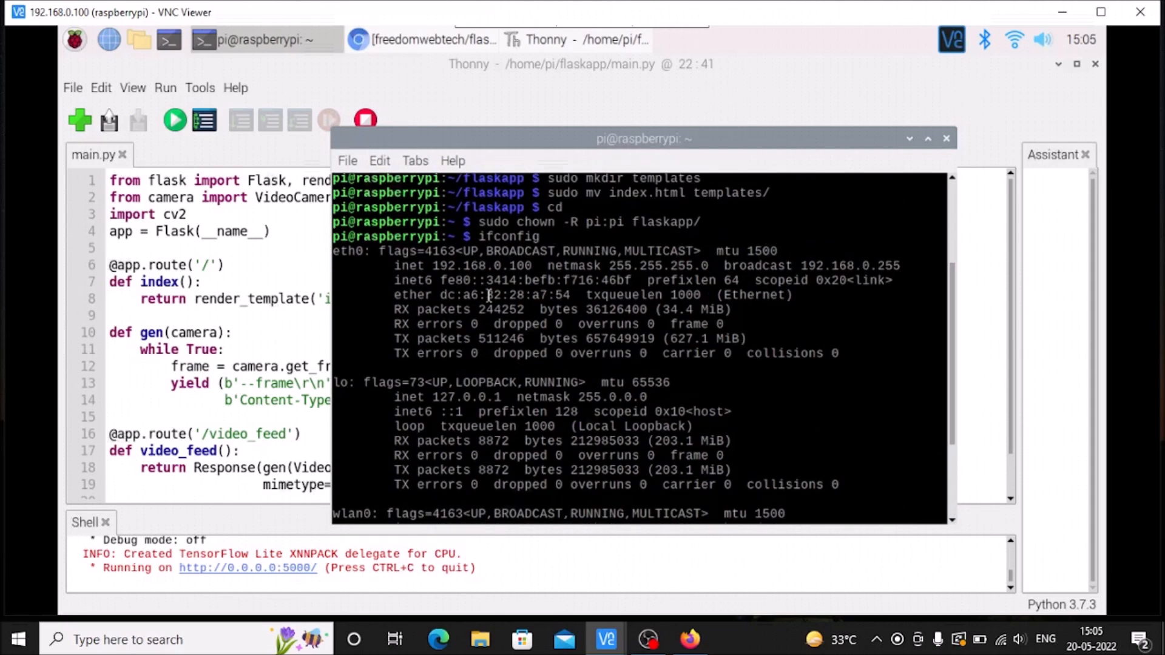
double_click(464, 266)
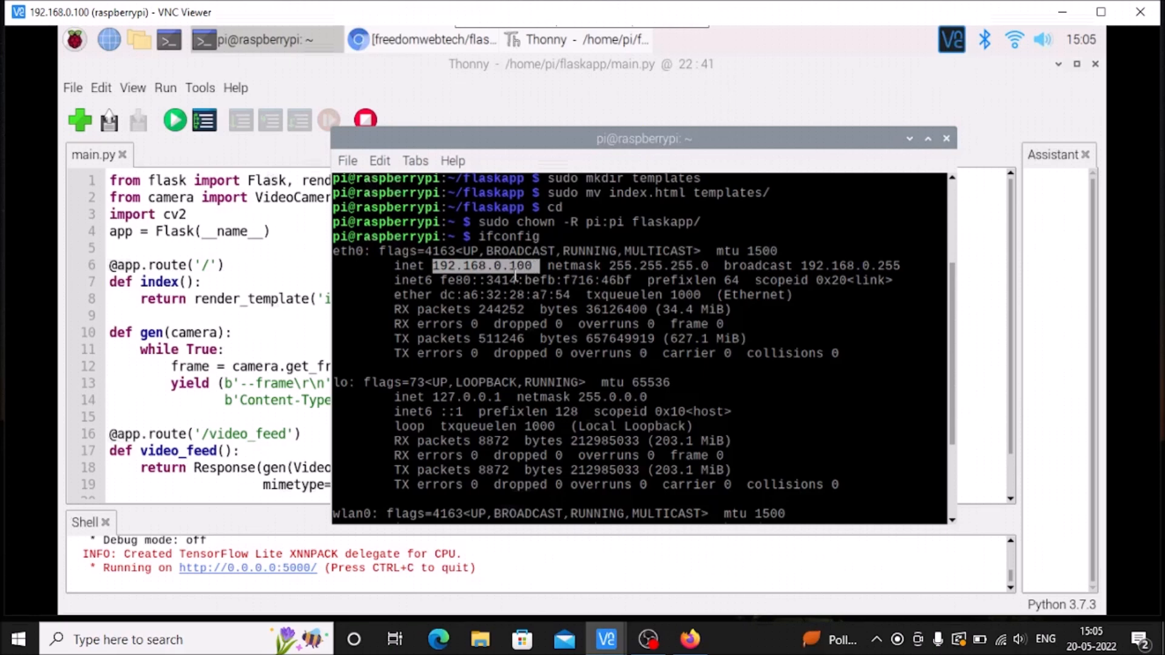
mouse_move(527, 355)
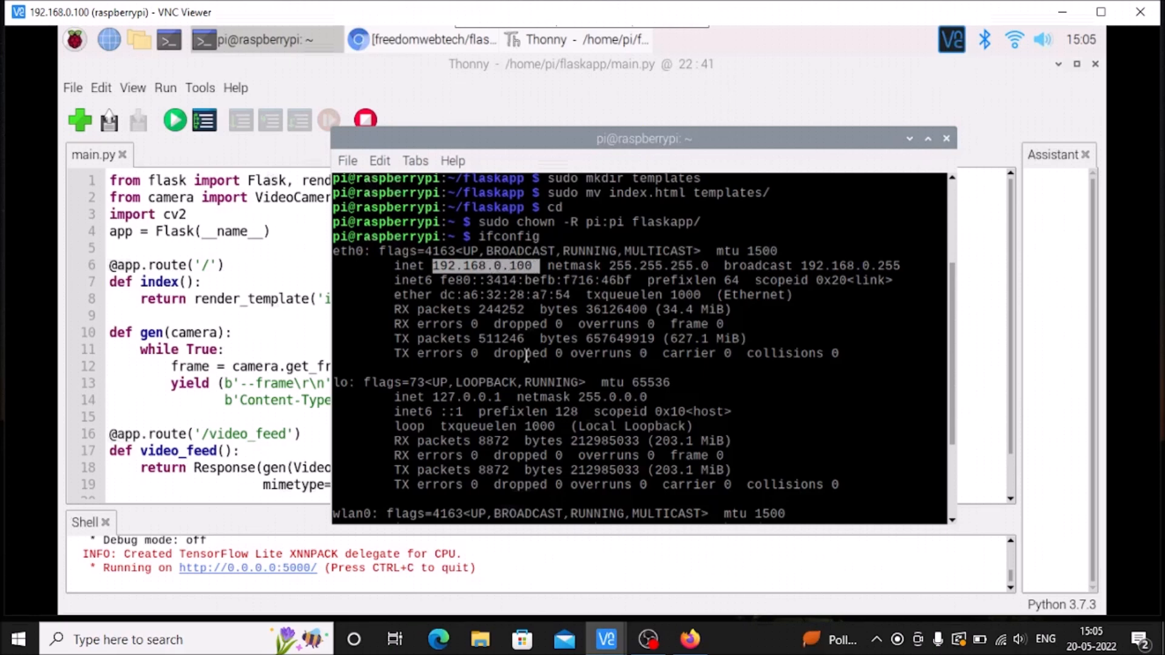
mouse_move(790, 295)
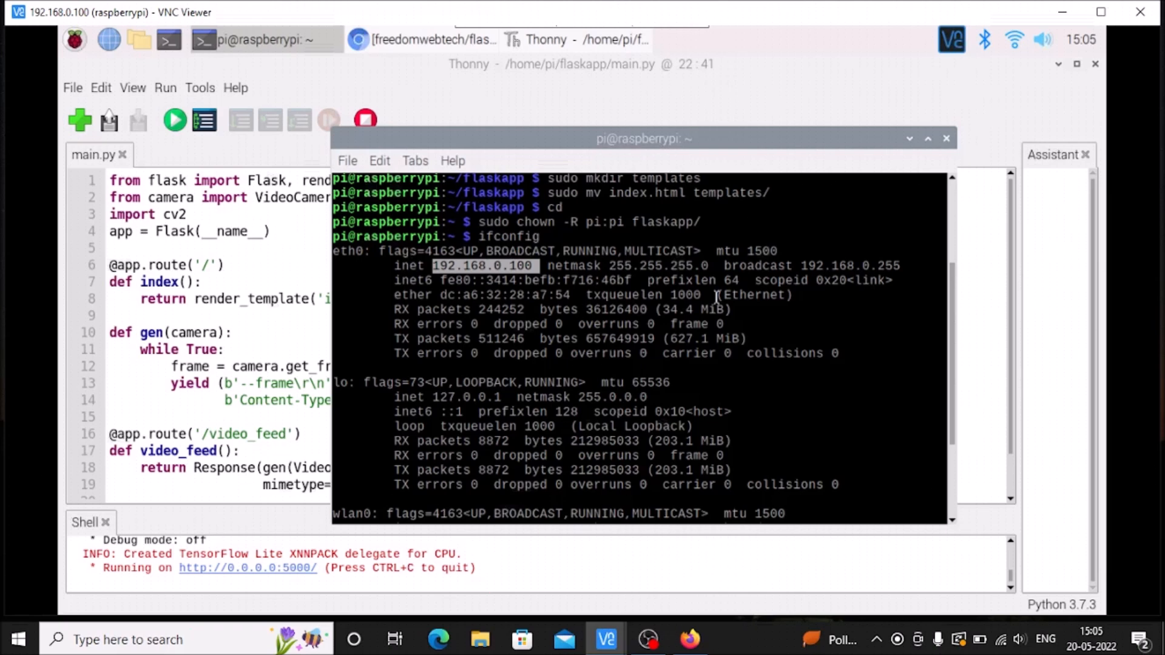
mouse_move(709, 294)
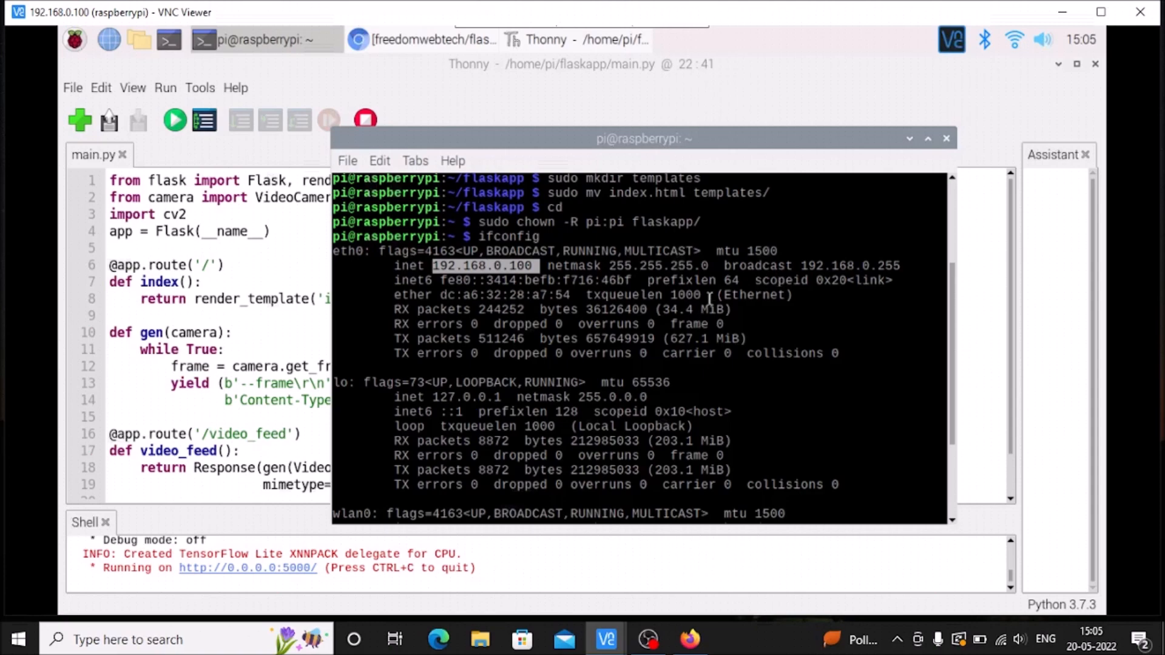
mouse_move(1043, 36)
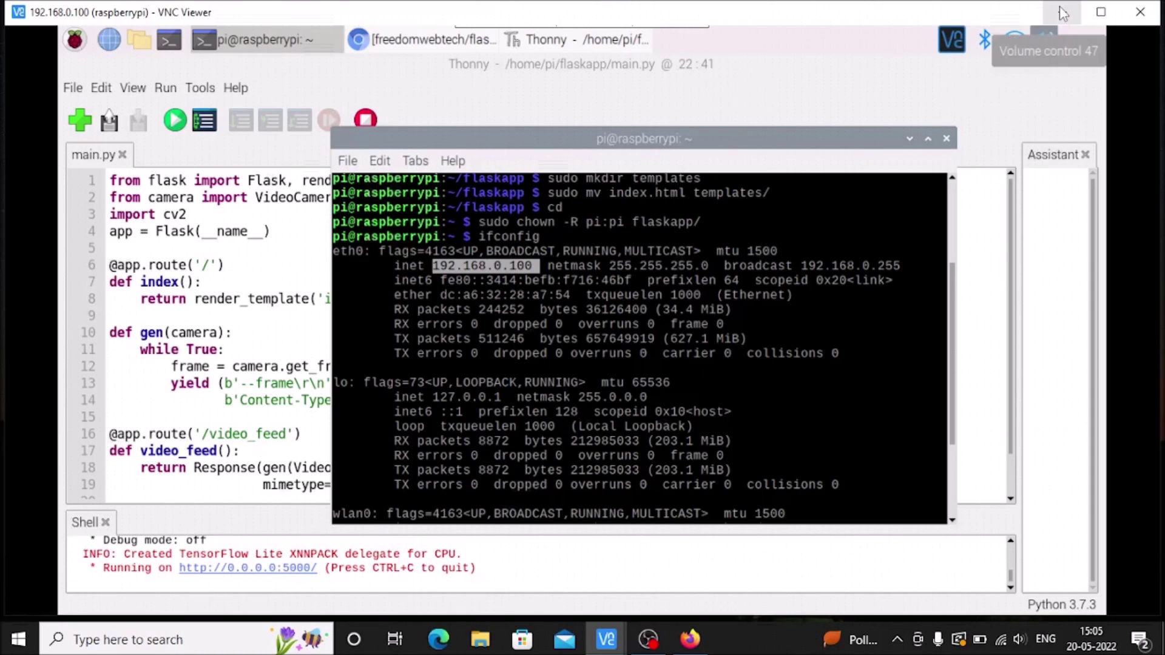
click(1137, 11)
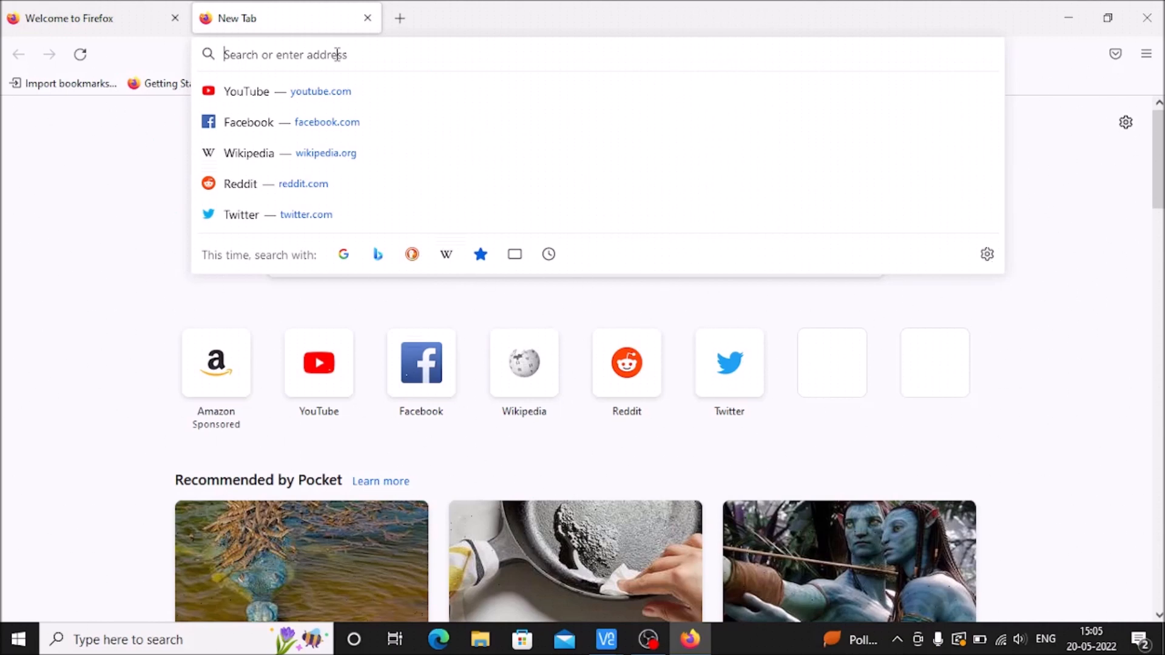
Load 192.168.0.101:5000 in Firefox to watch the person1 face stream, then close the tab.
text(192.168.0.101)
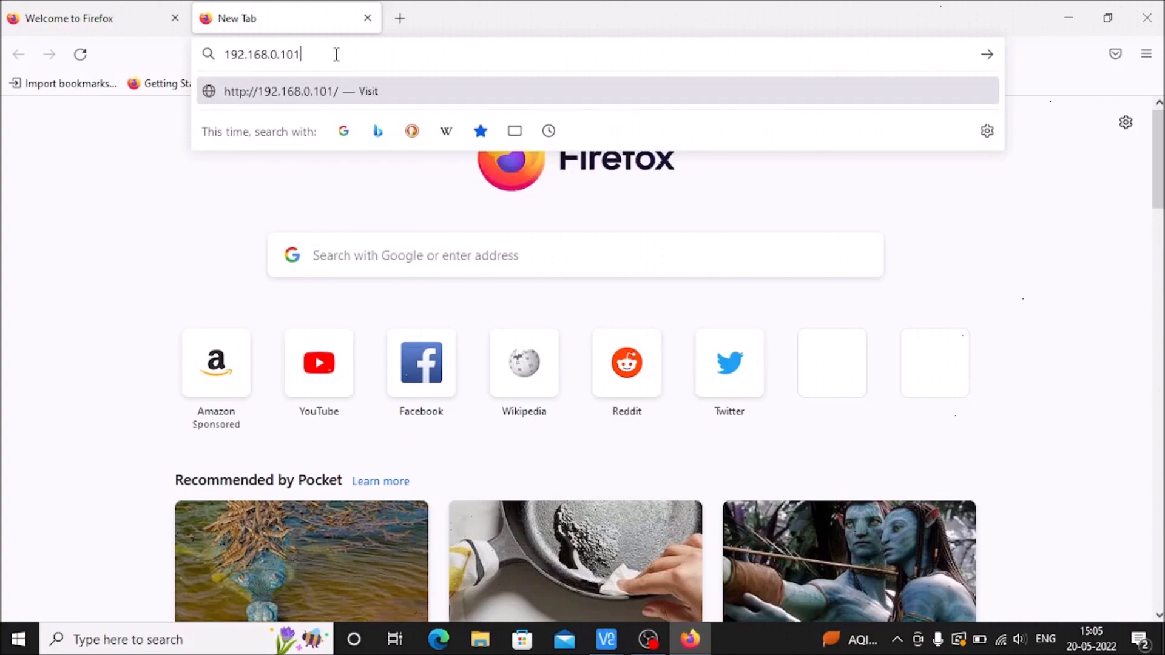
text(:5)
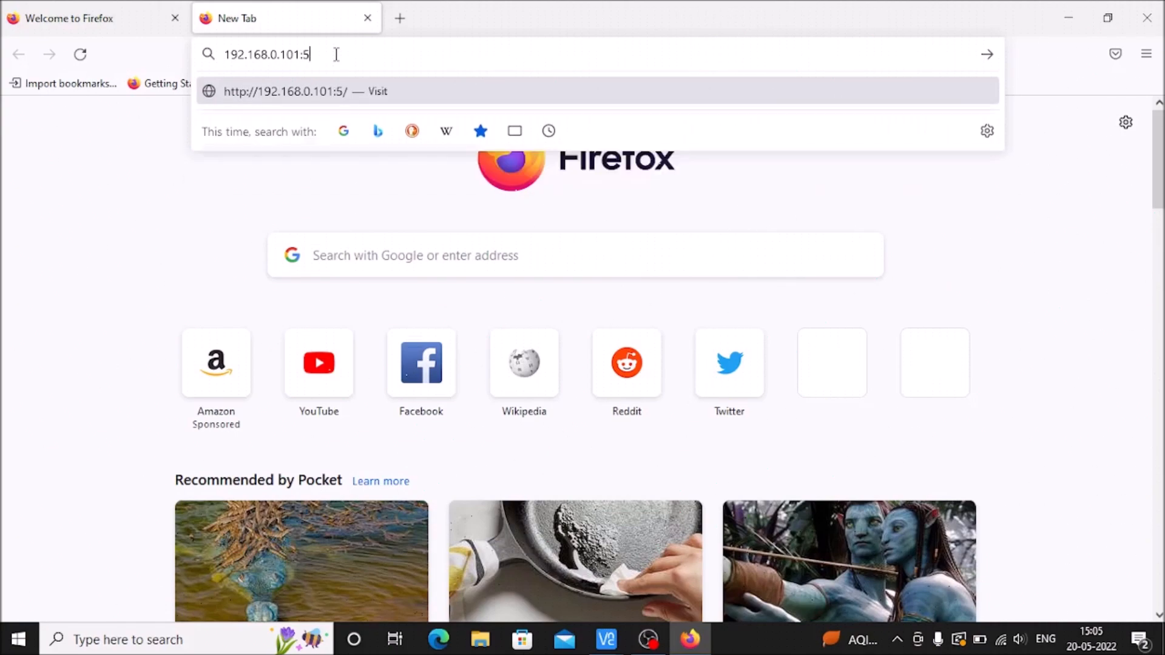
text(000)
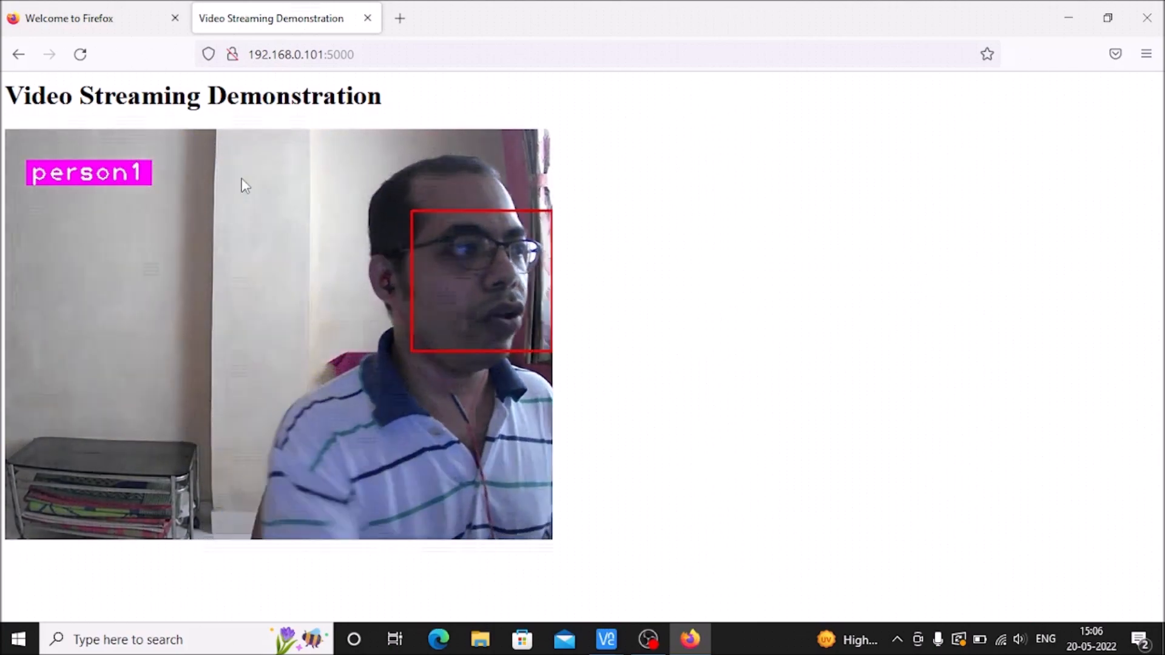
click(368, 18)
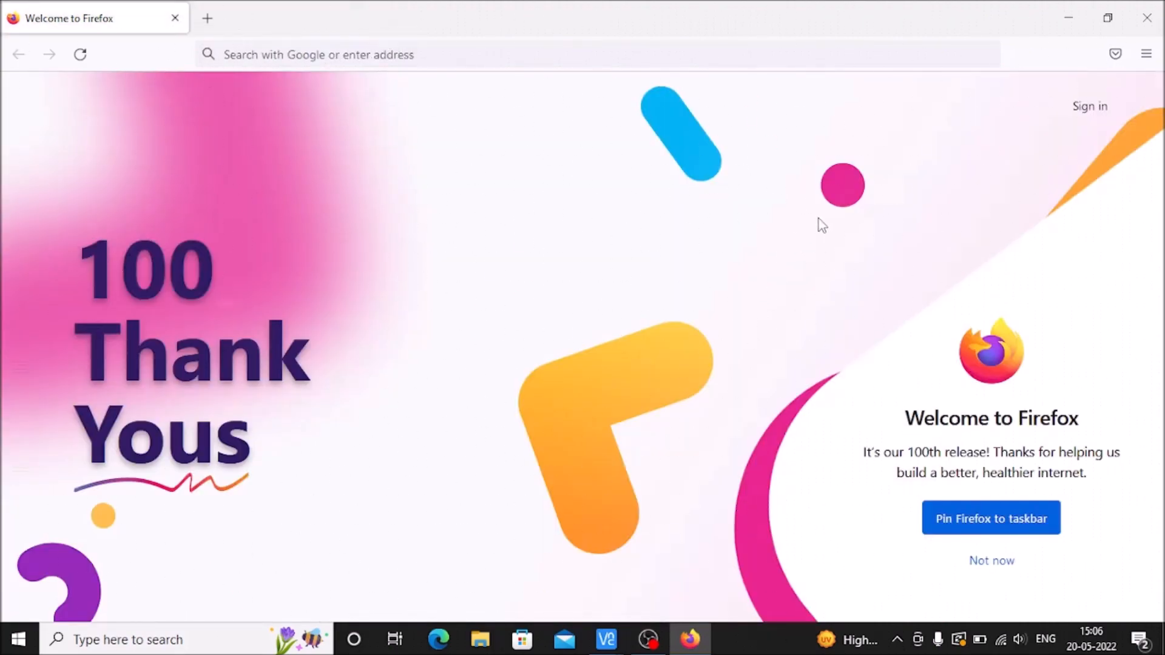
mouse_move(558, 529)
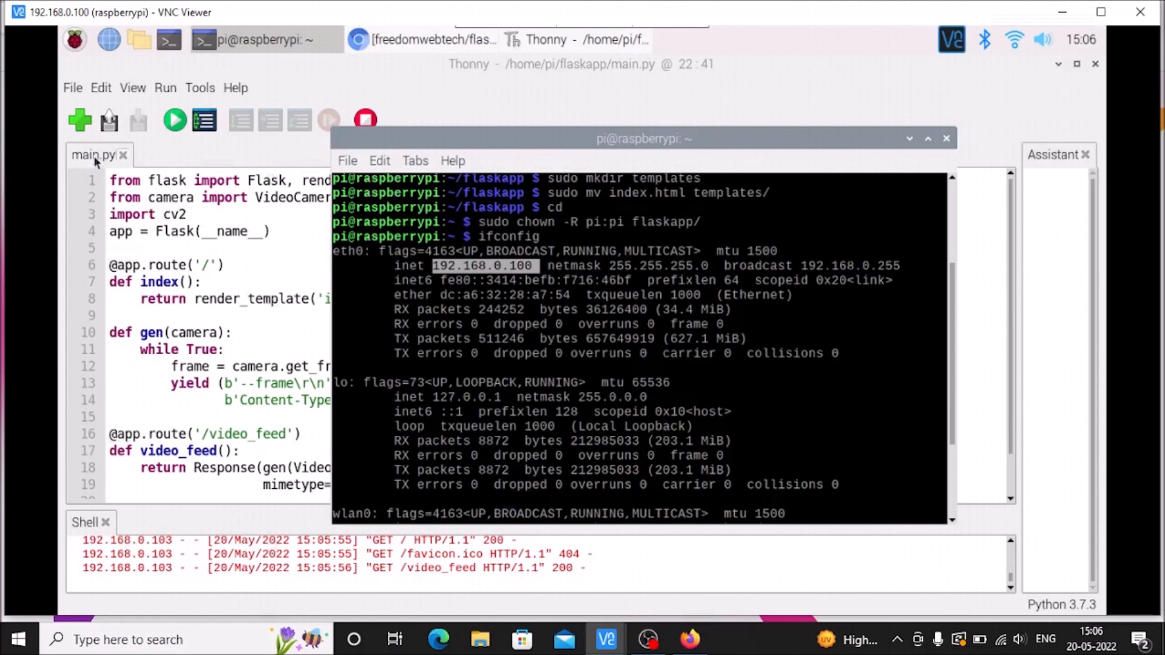
mouse_move(158, 167)
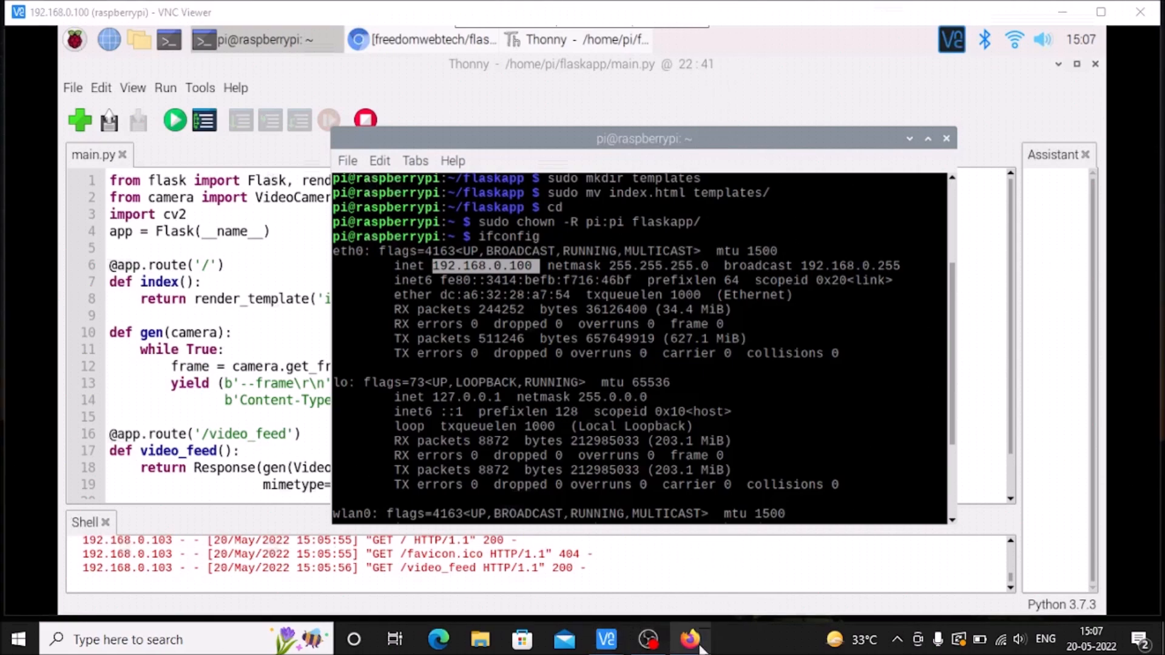
Reopen 192.168.0.101:5000/ in a new Firefox tab, then return to the Pi's server log.
click(689, 638)
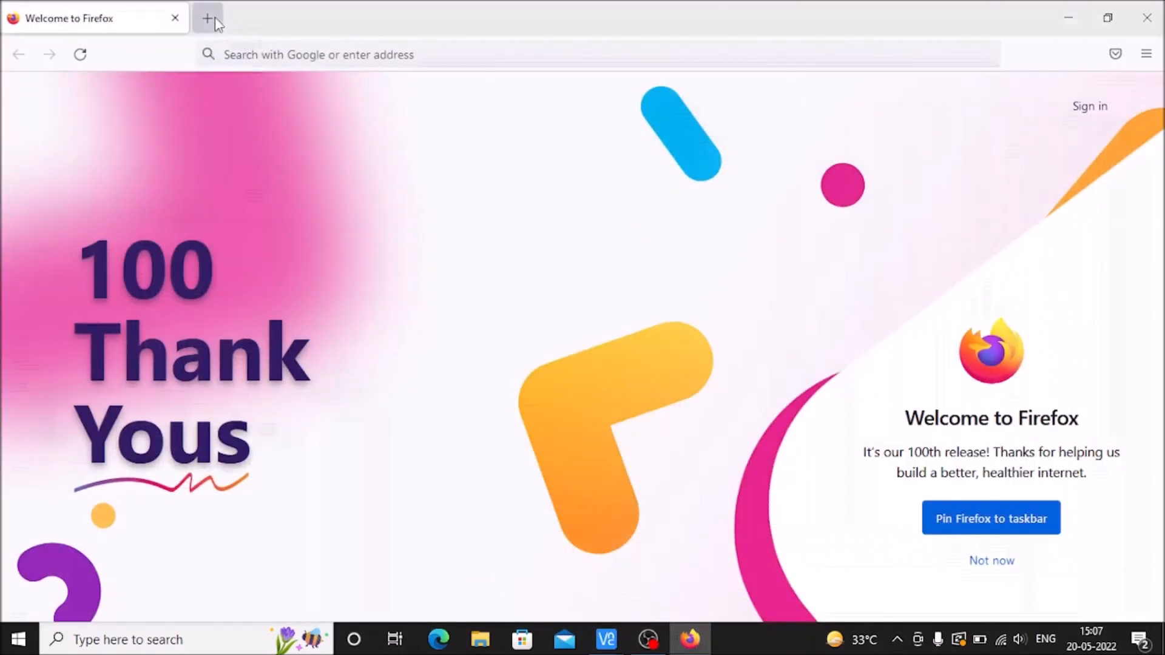
click(205, 18)
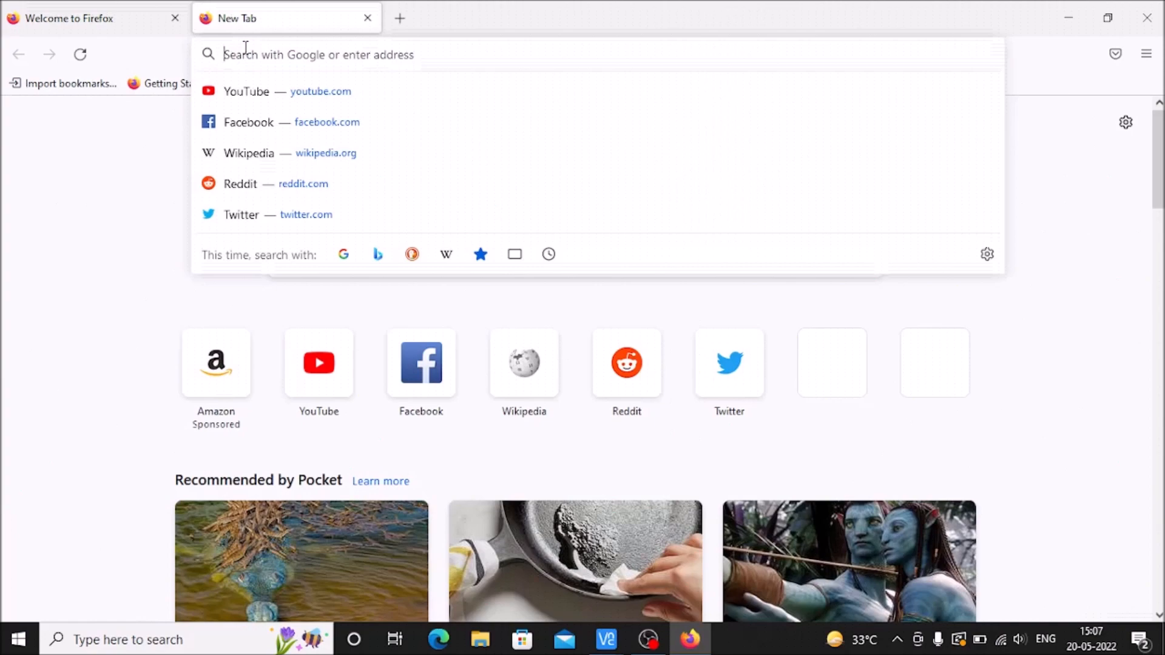
text(192.168.0.101:5000/)
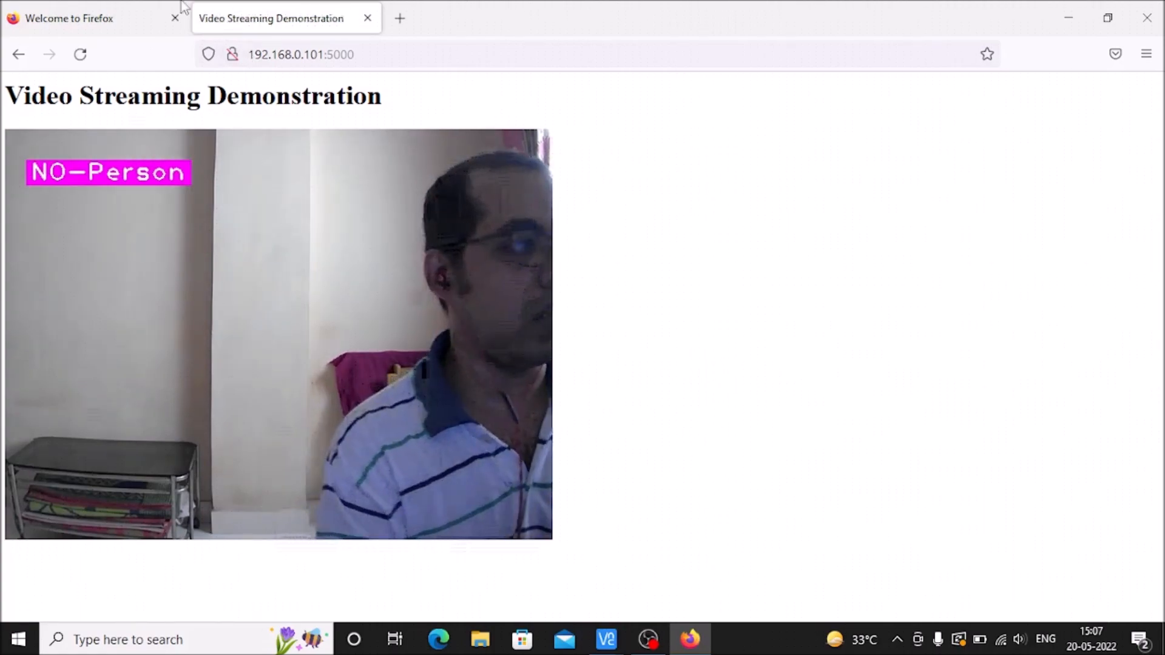
click(606, 638)
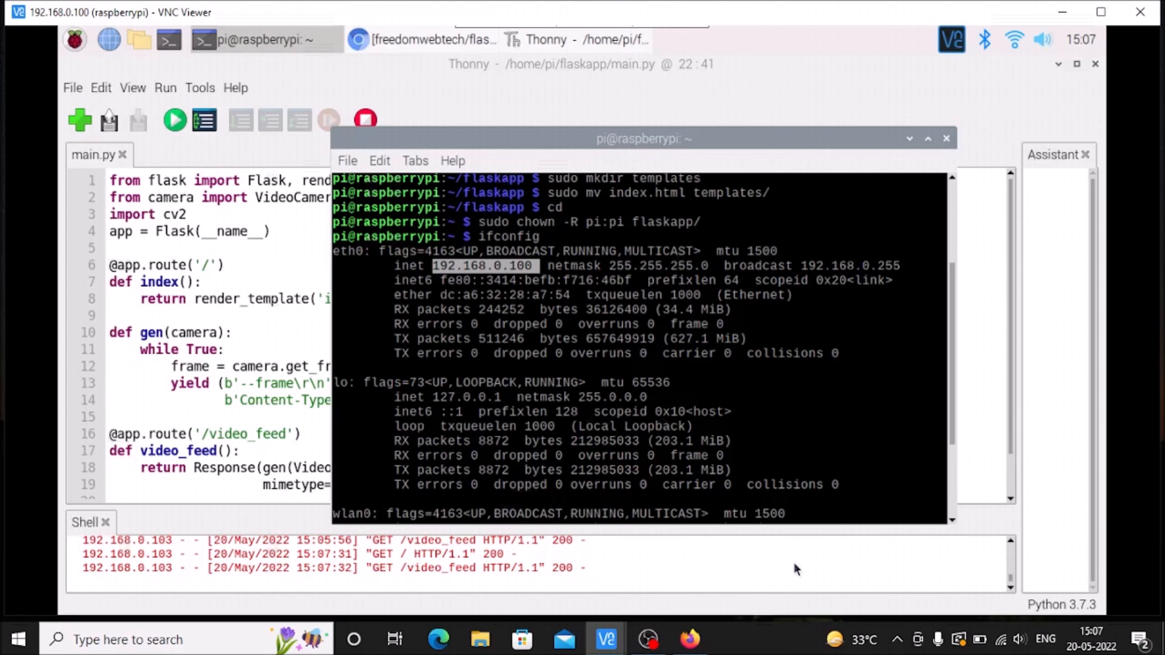